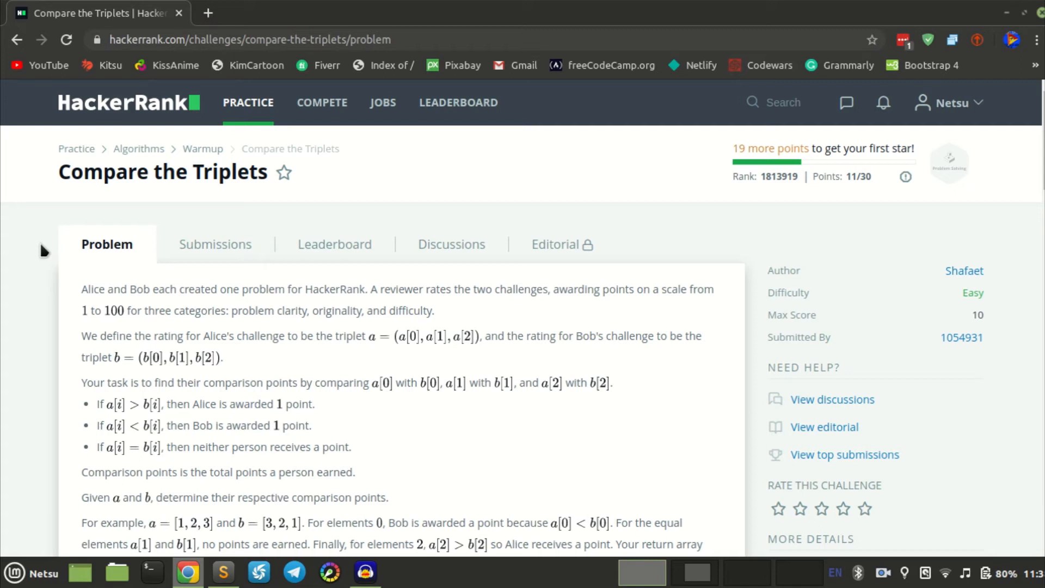
Step: Scroll through the HackerRank problem statement down to the sample input and output
scroll("down", 3)
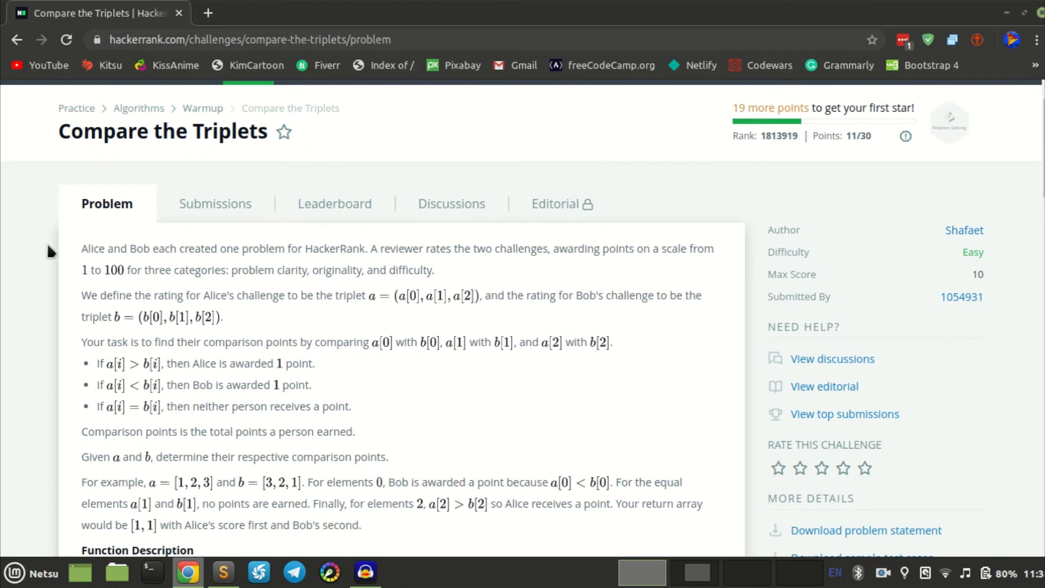
scroll("down", 3)
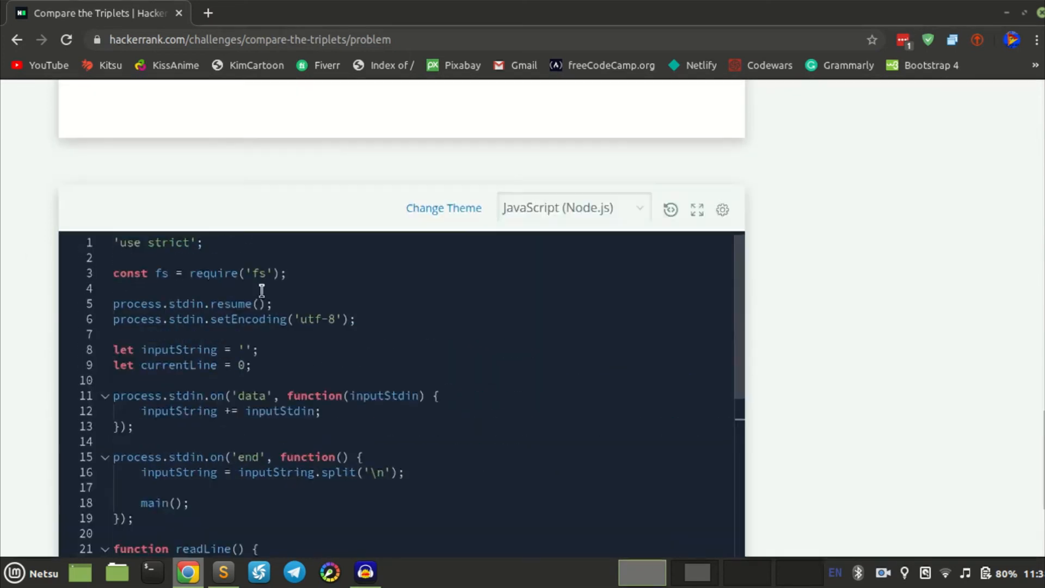
scroll("down", 3)
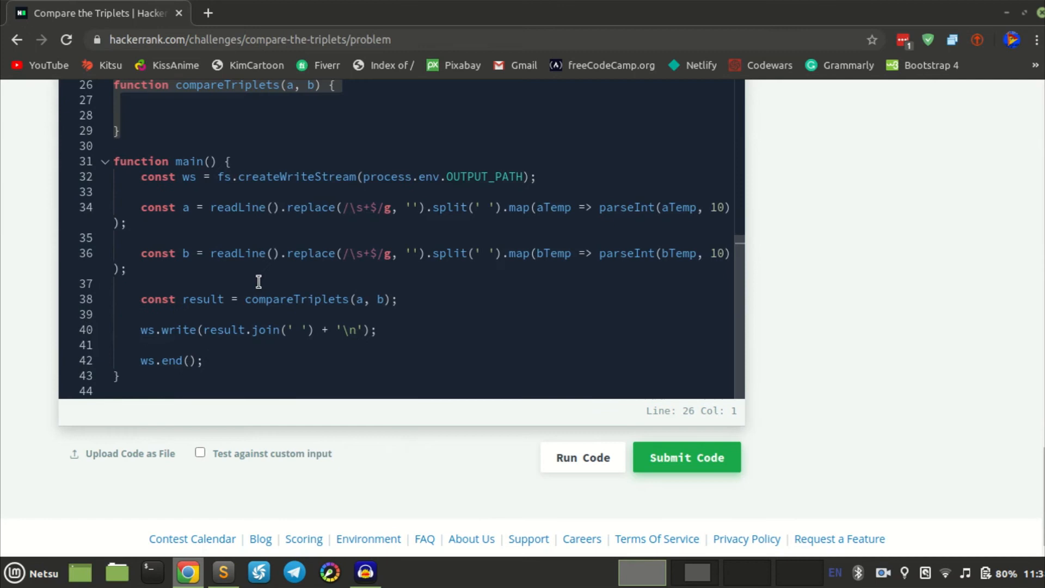
scroll("up", 3)
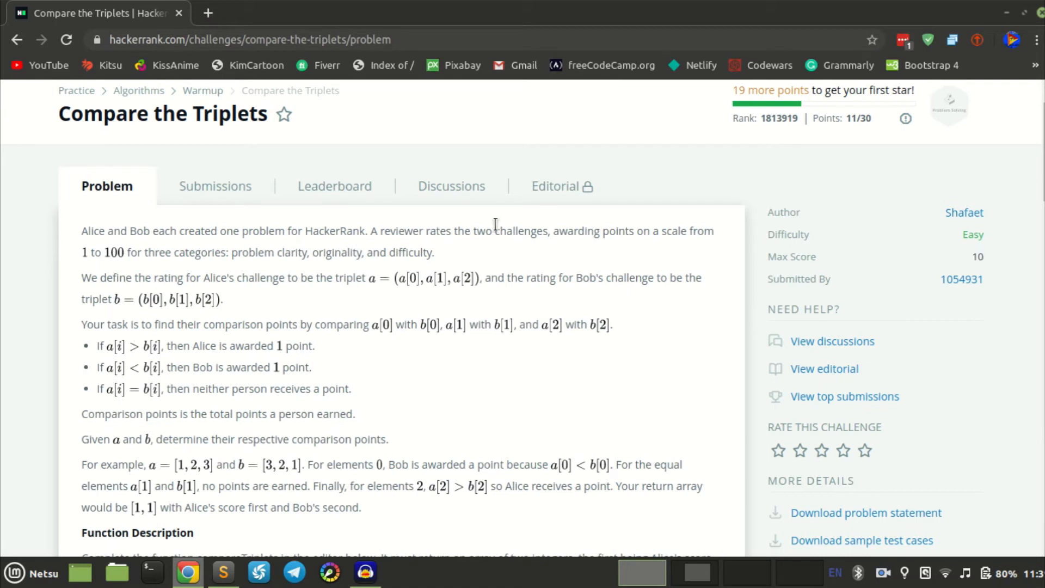
mouse_move(701, 229)
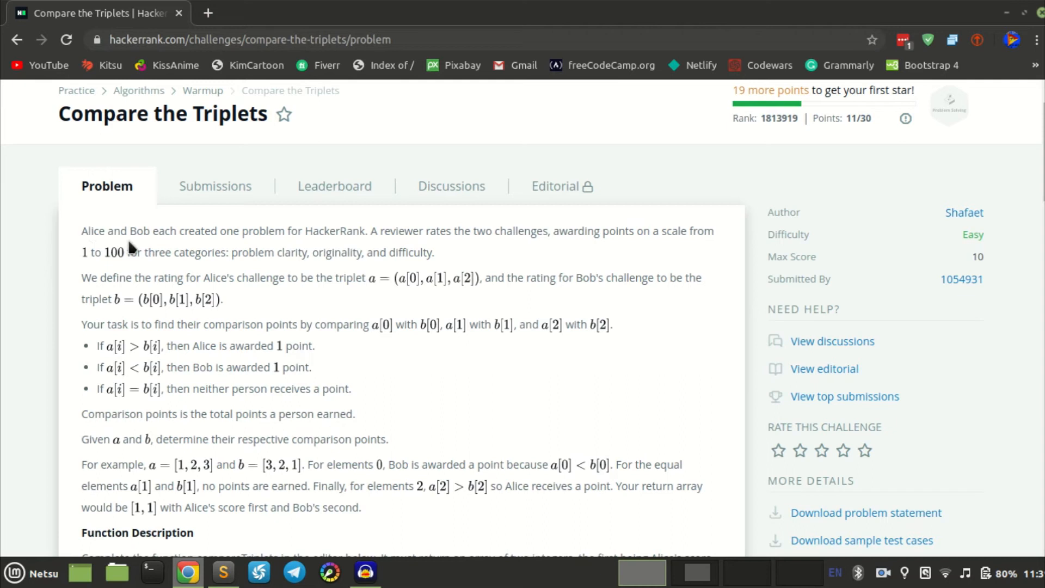
mouse_move(285, 252)
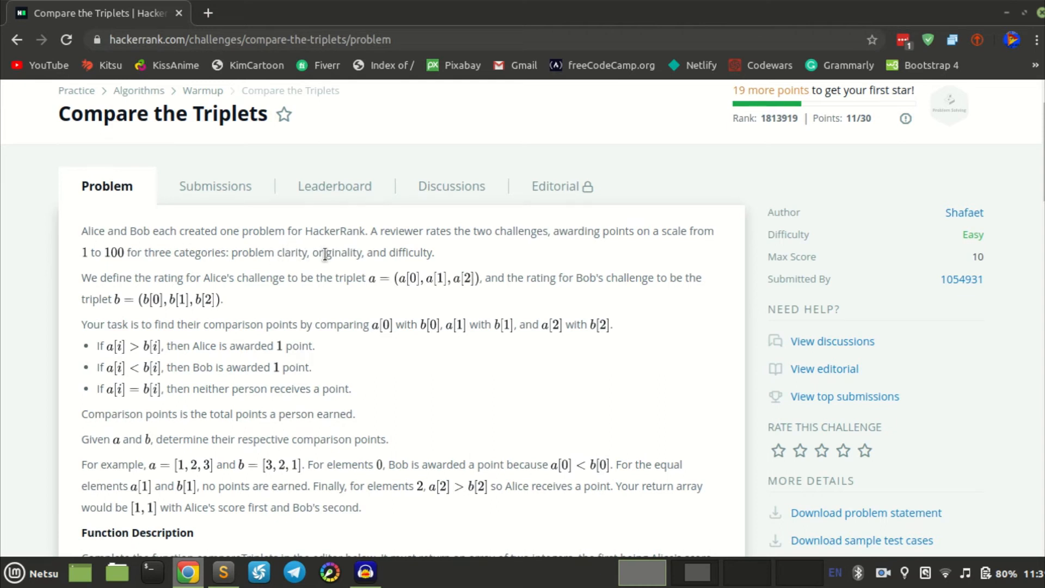
mouse_move(376, 267)
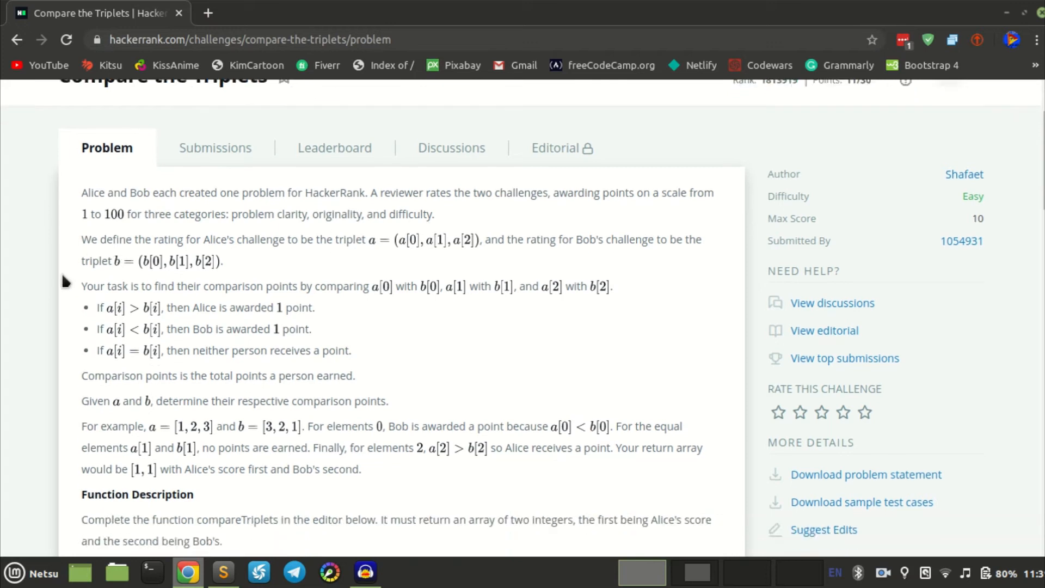
scroll("down", 3)
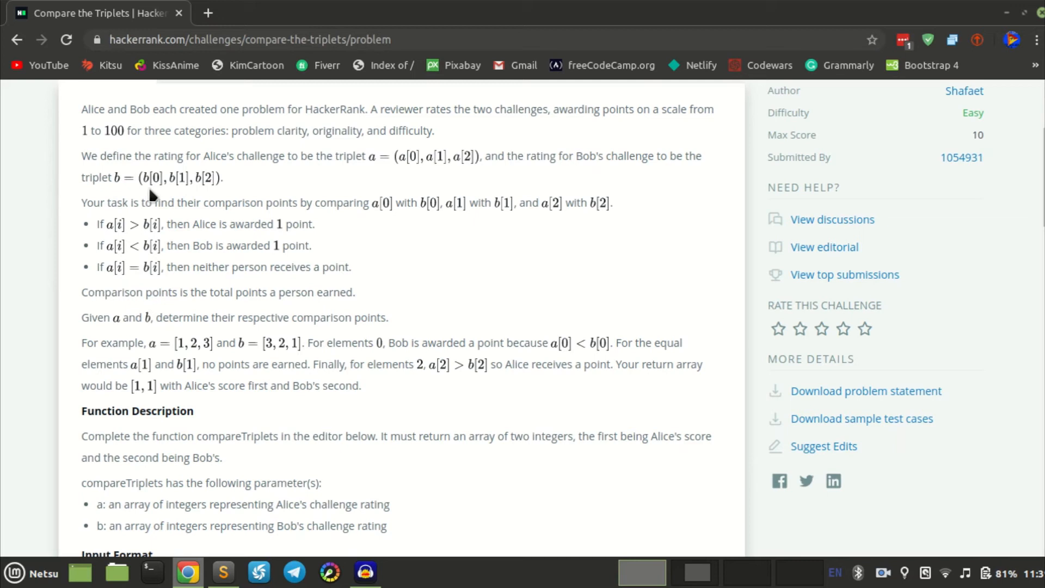
scroll("down", 3)
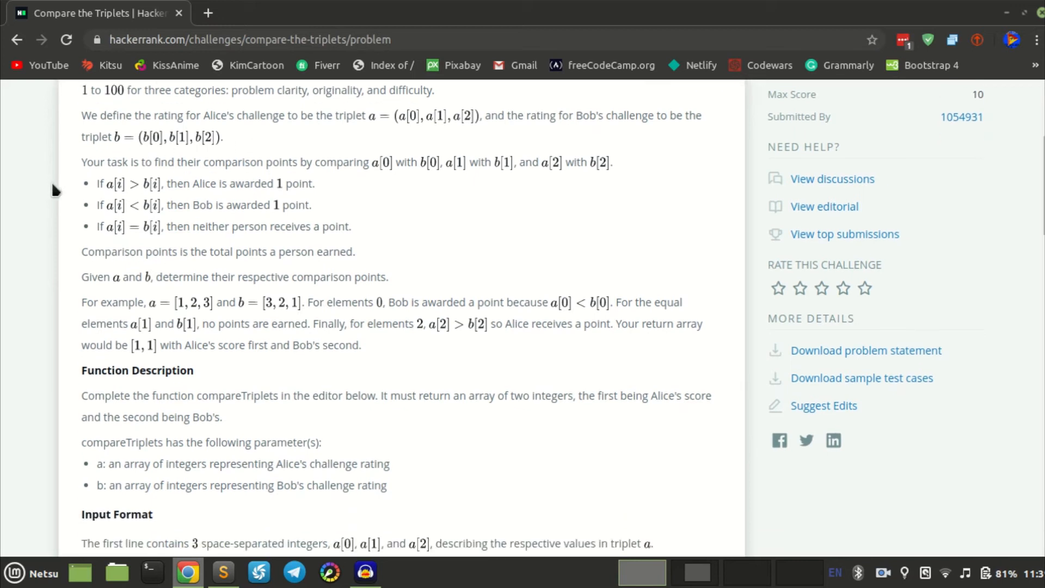
mouse_move(390, 193)
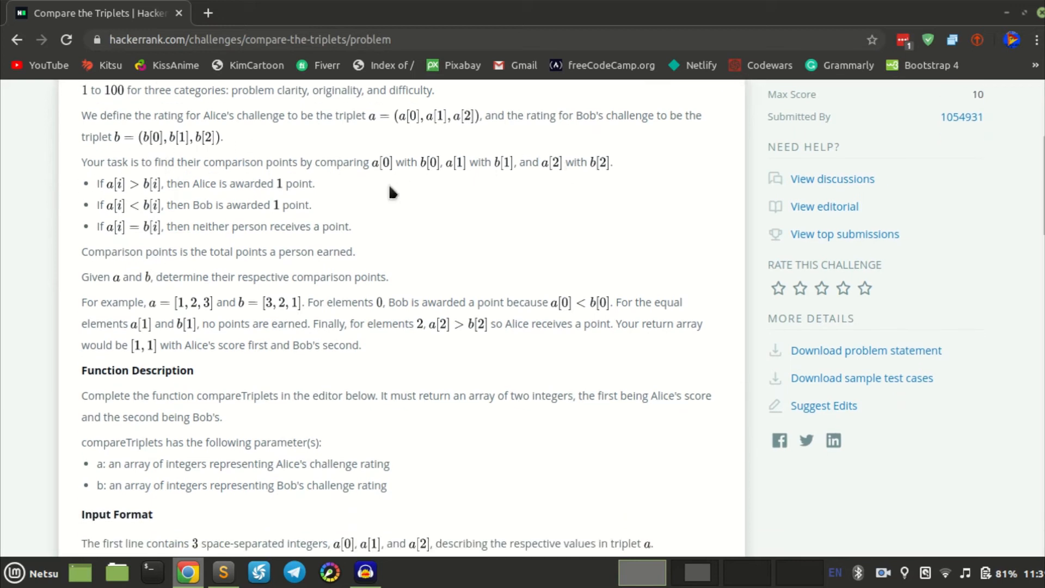
mouse_move(175, 506)
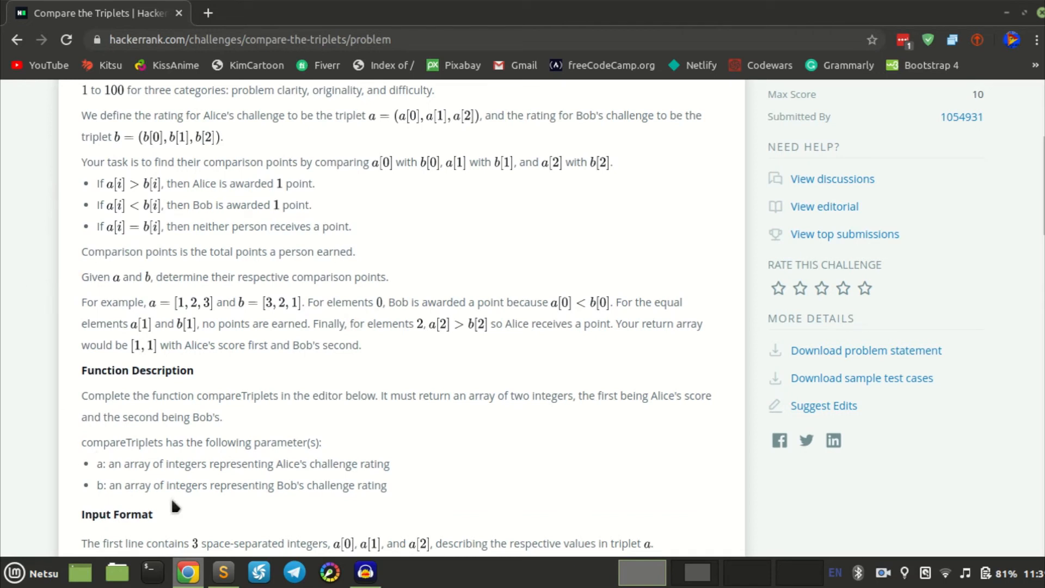
Step: Glance at compare.js, then highlight the scoring rules where Alice or Bob is awarded a point
left_click(223, 572)
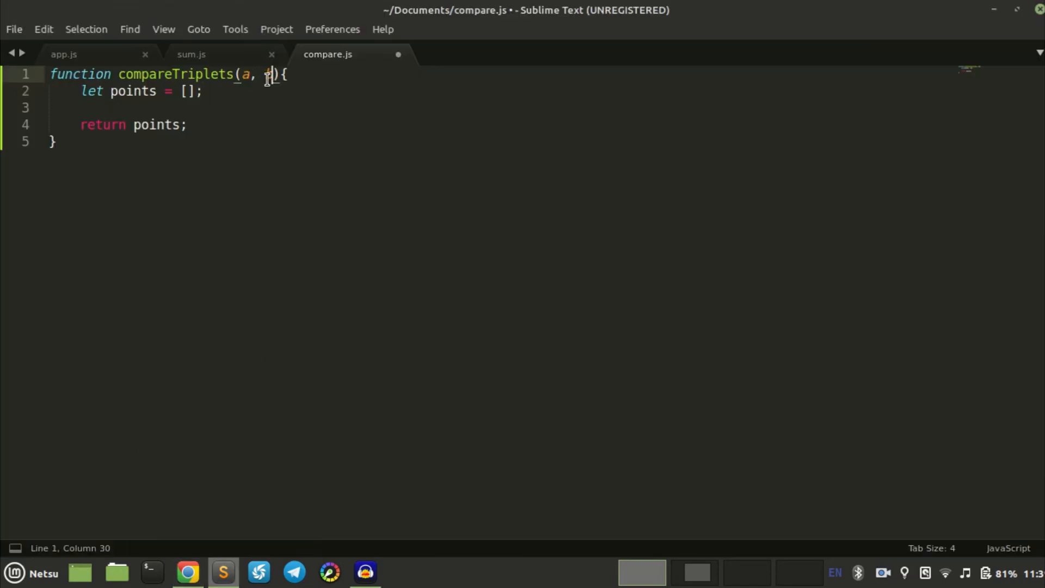
key("alt+tab")
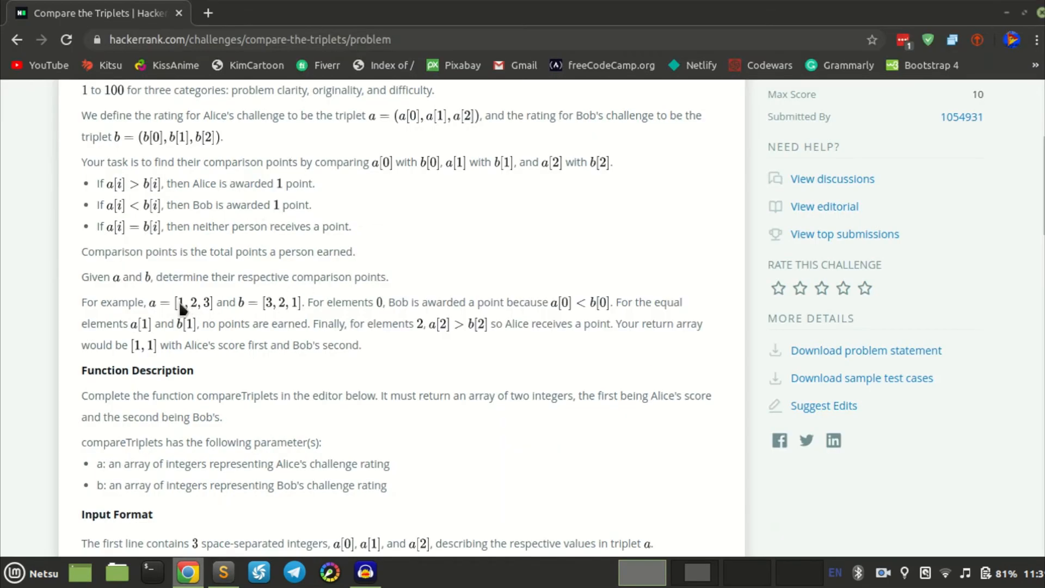
mouse_move(263, 318)
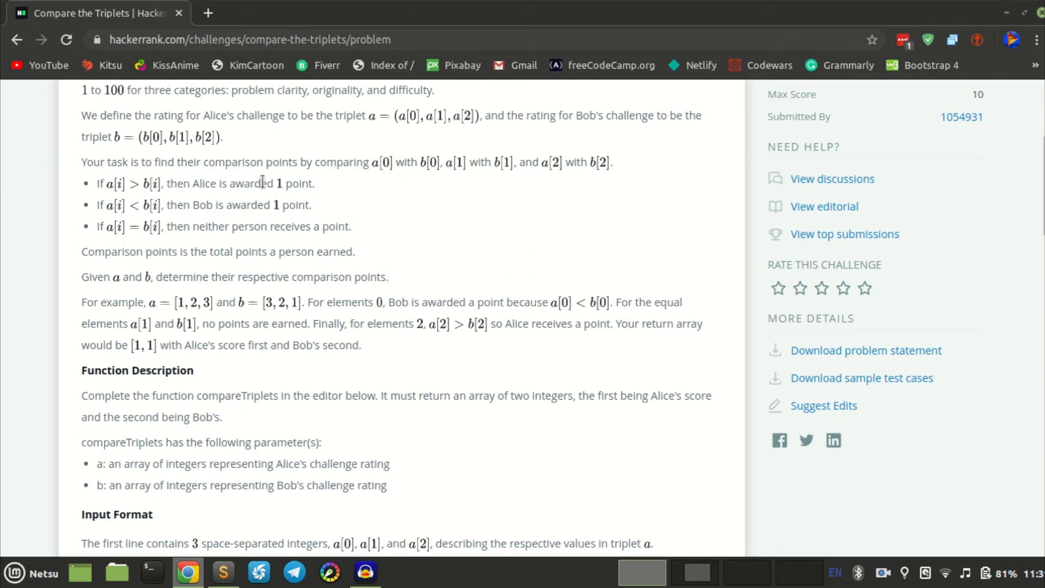
left_click_drag(198, 183, 310, 183)
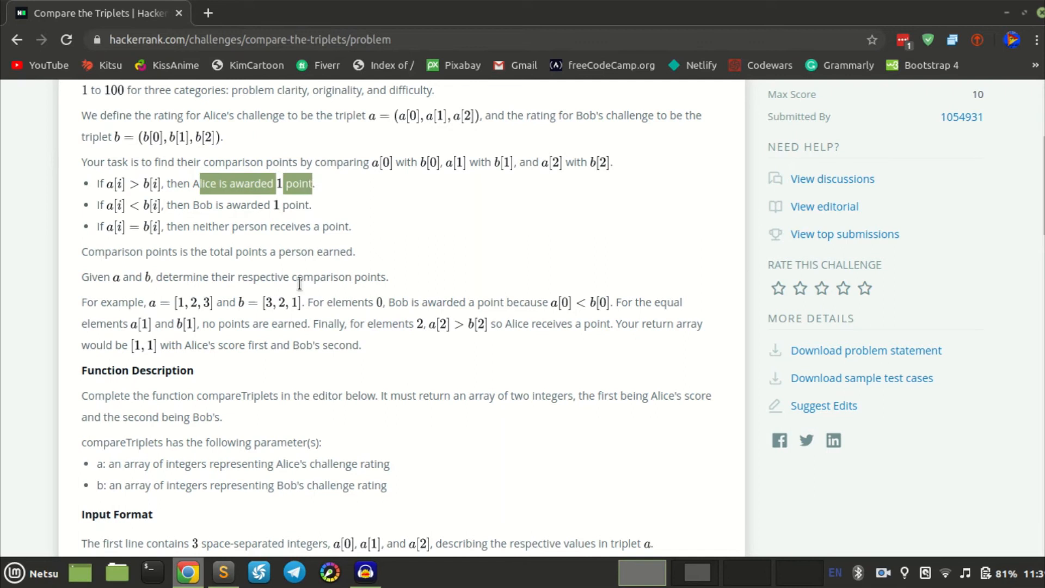
mouse_move(209, 316)
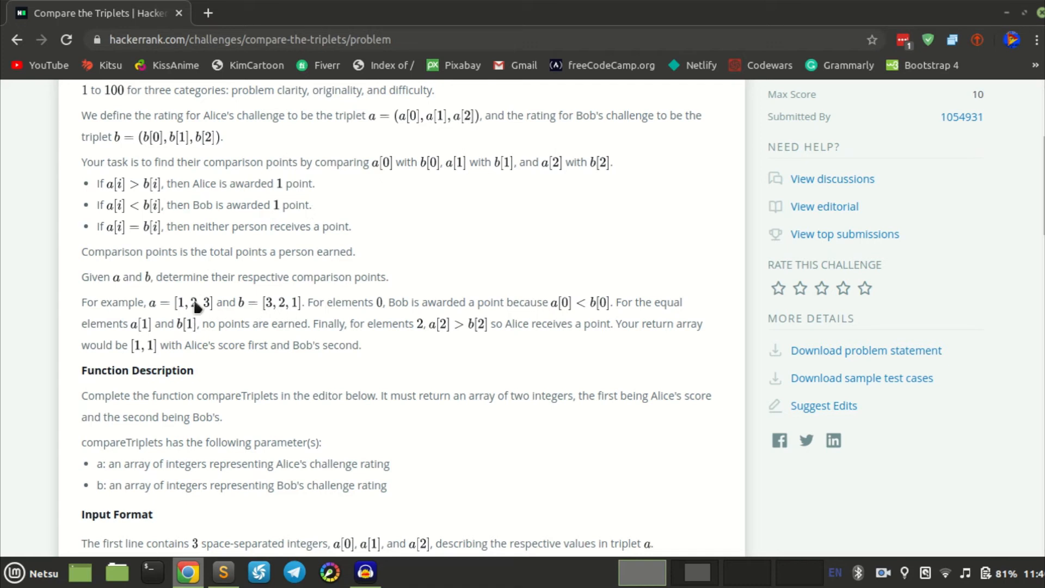
mouse_move(386, 259)
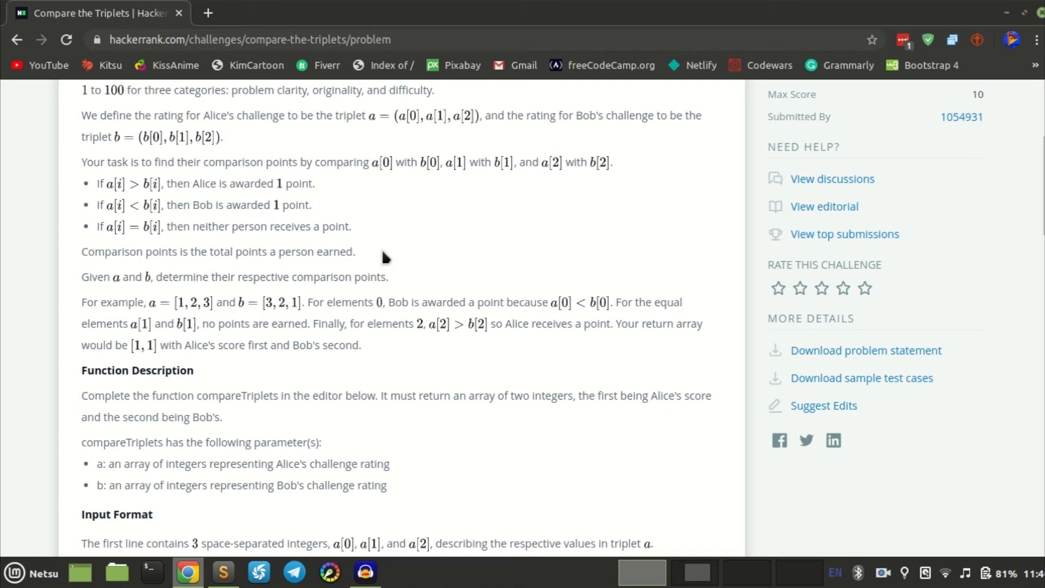
mouse_move(462, 253)
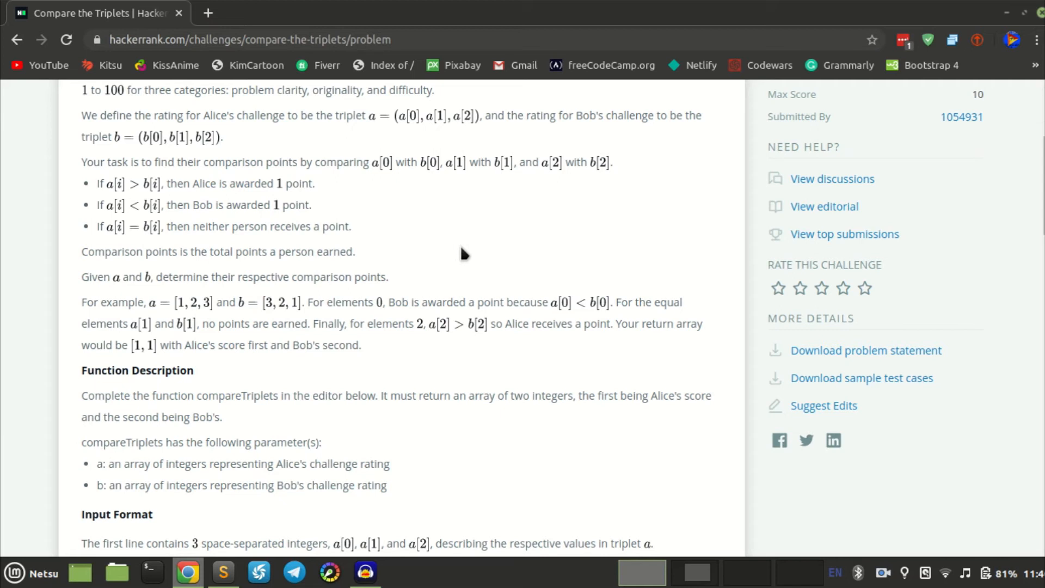
left_click_drag(208, 227, 351, 226)
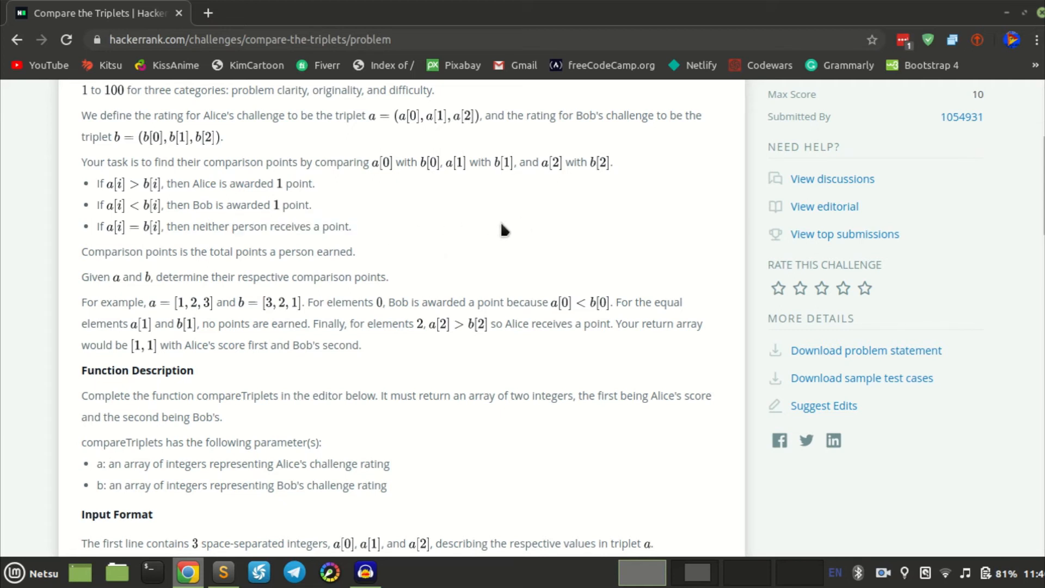
Step: Review the sample input, output and explanation before returning to the code
scroll("down", 3)
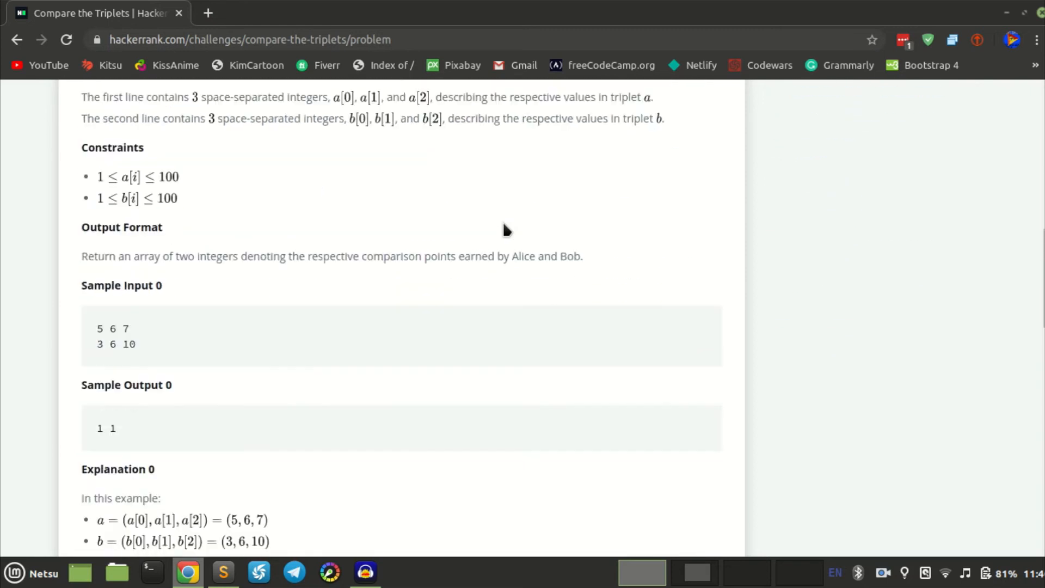
scroll("down", 3)
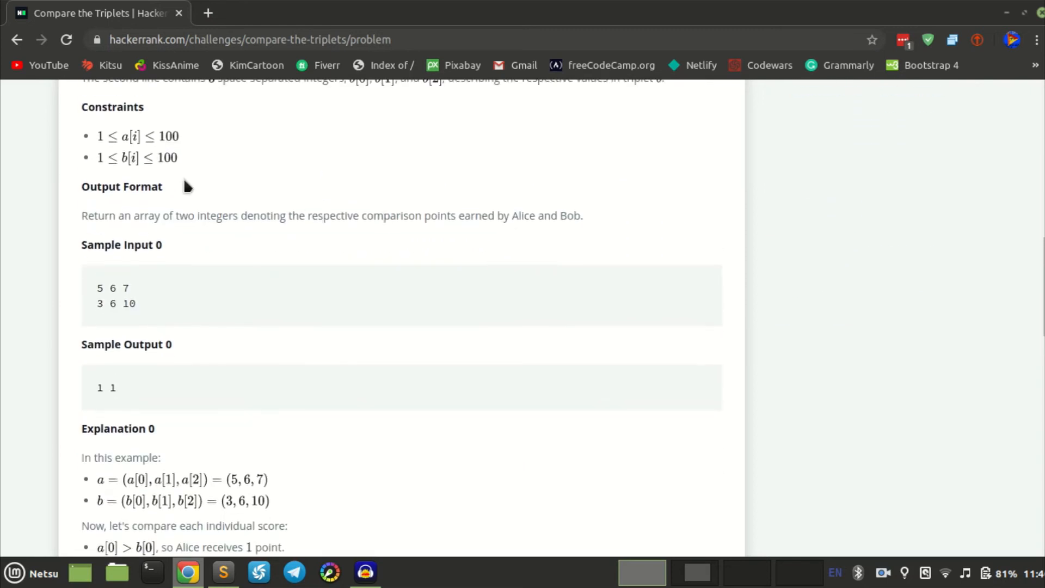
mouse_move(110, 143)
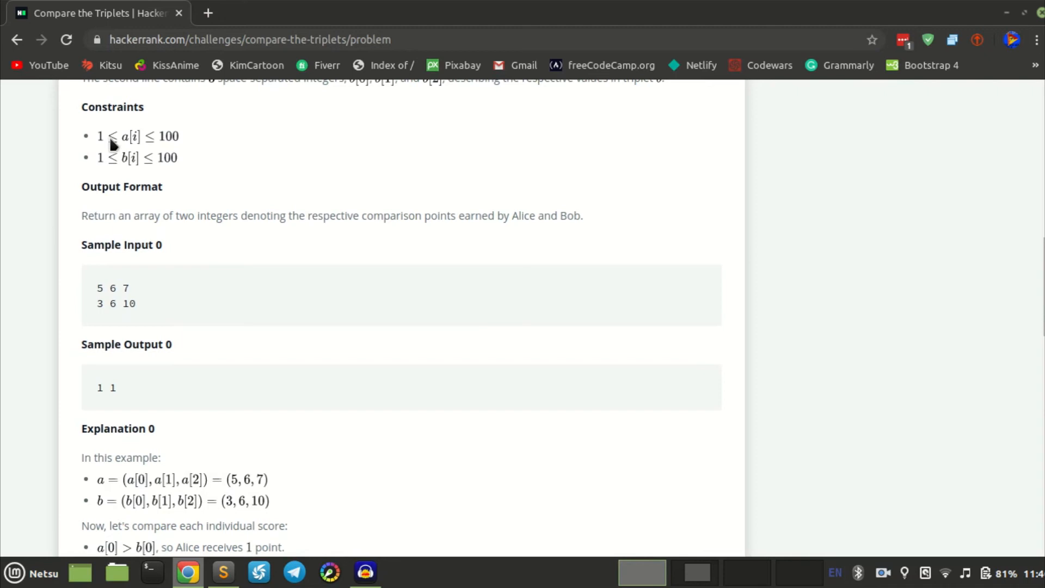
mouse_move(421, 210)
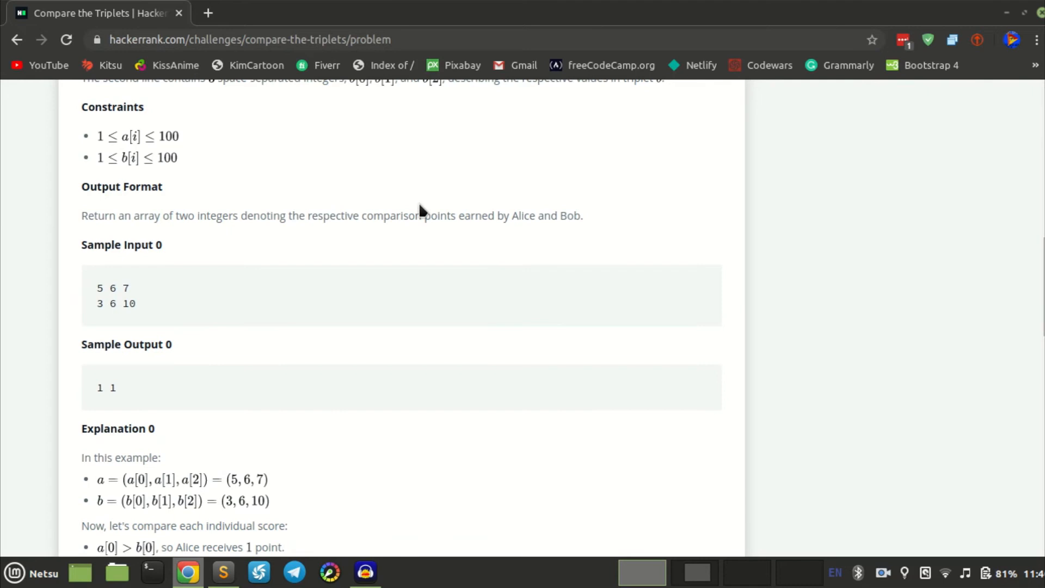
scroll("down", 3)
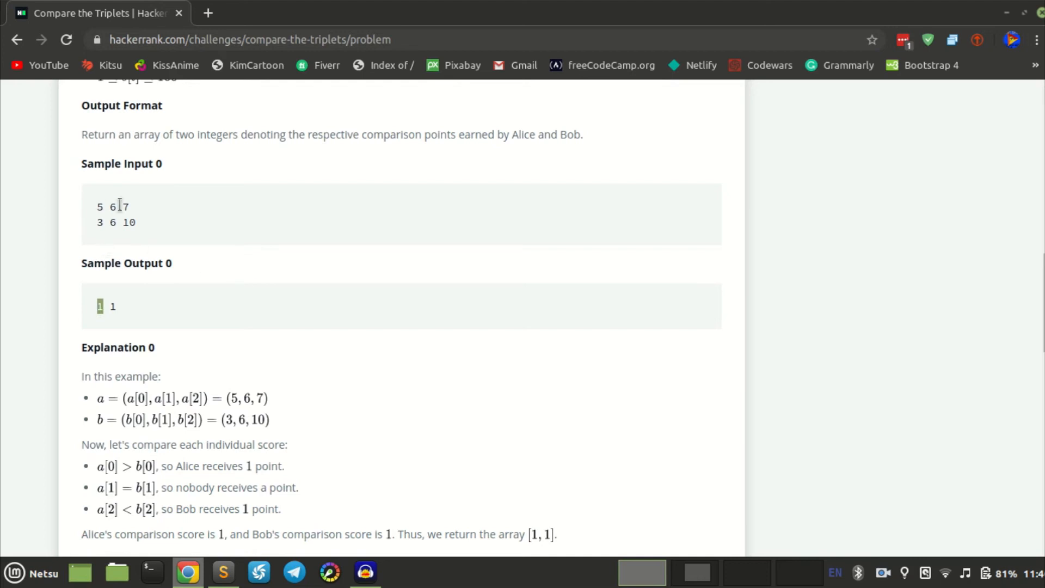
mouse_move(122, 222)
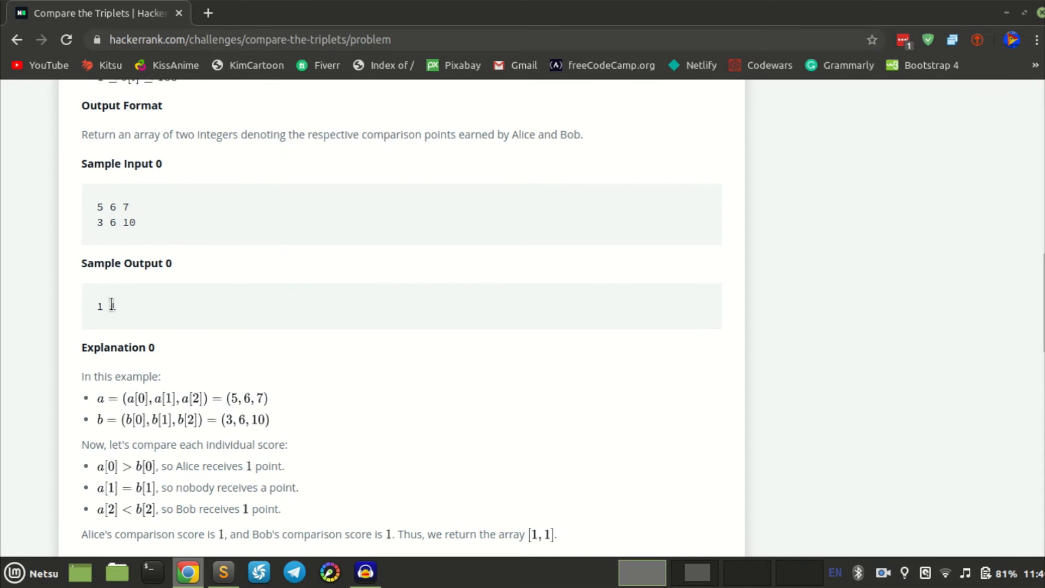
scroll("up", 3)
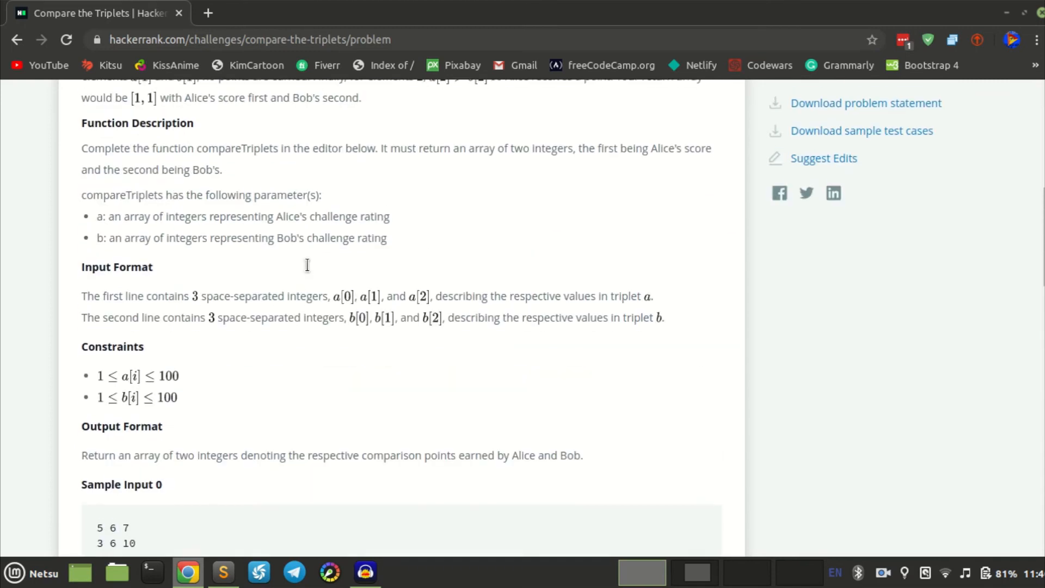
scroll("down", 3)
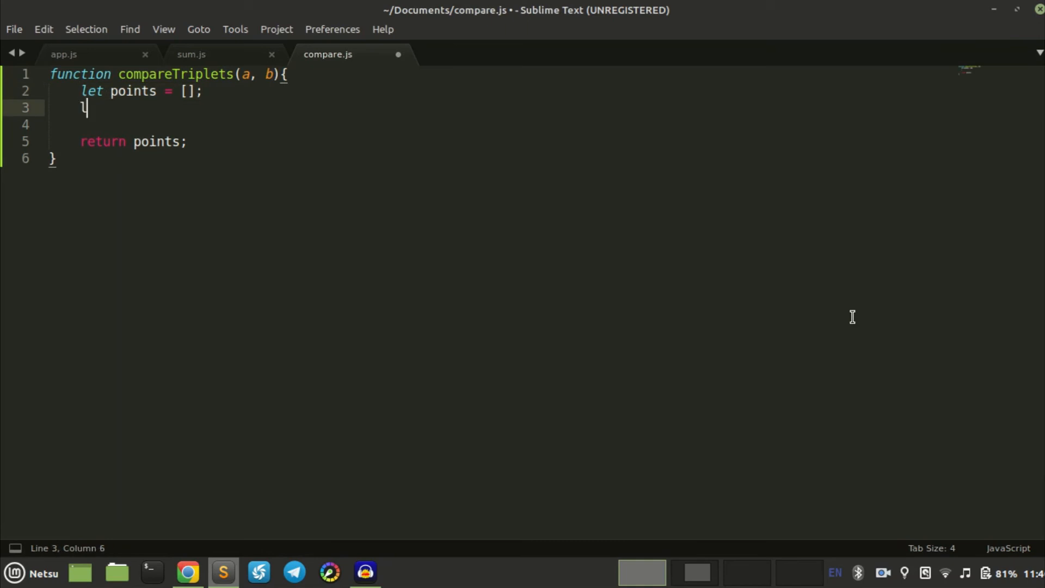
Step: Declare 'let bob = 0;' and 'let alice = 0;' below the points array
type("et bob")
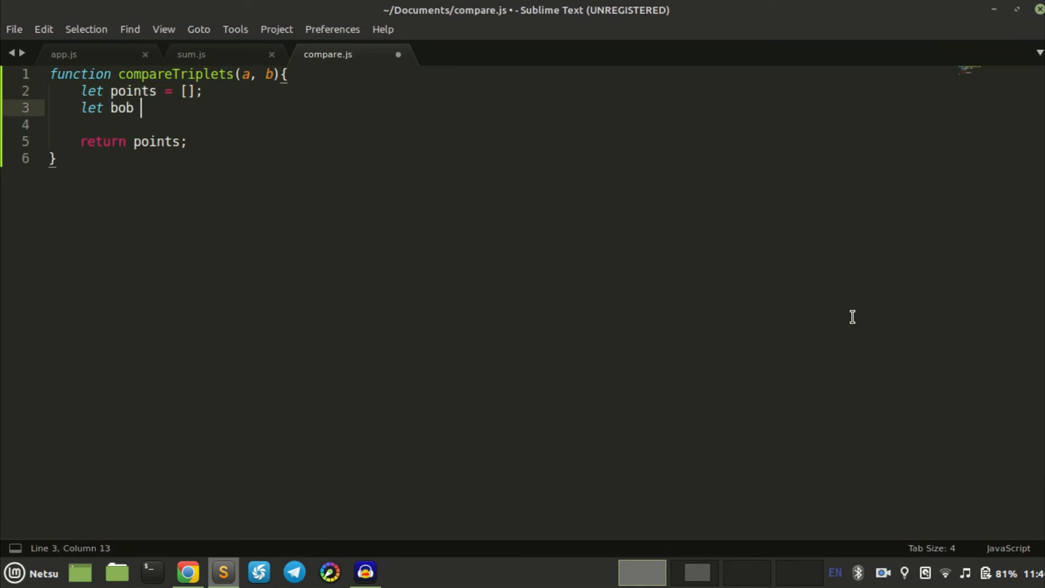
type("= 0;")
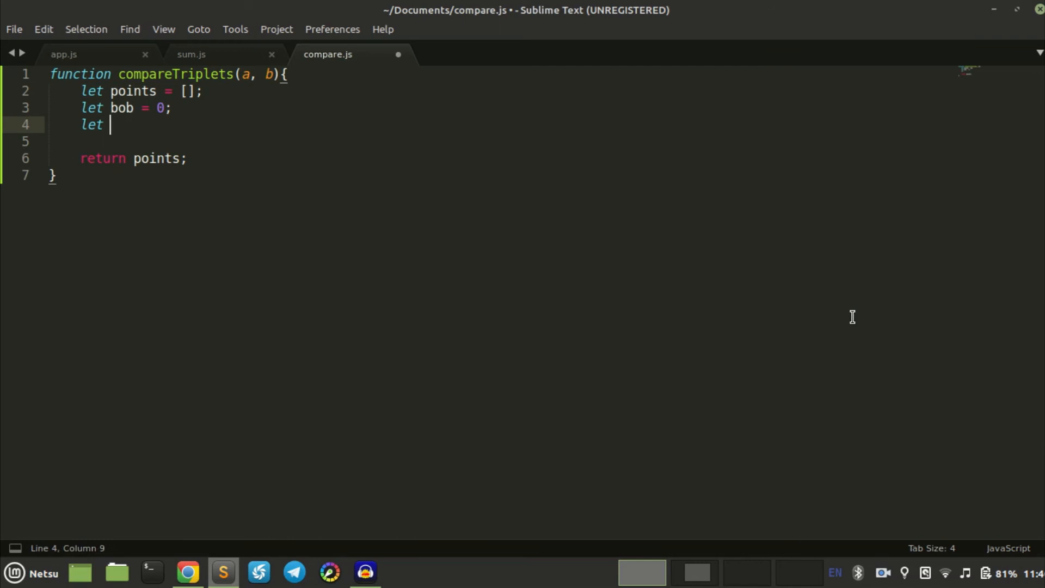
type("alice =")
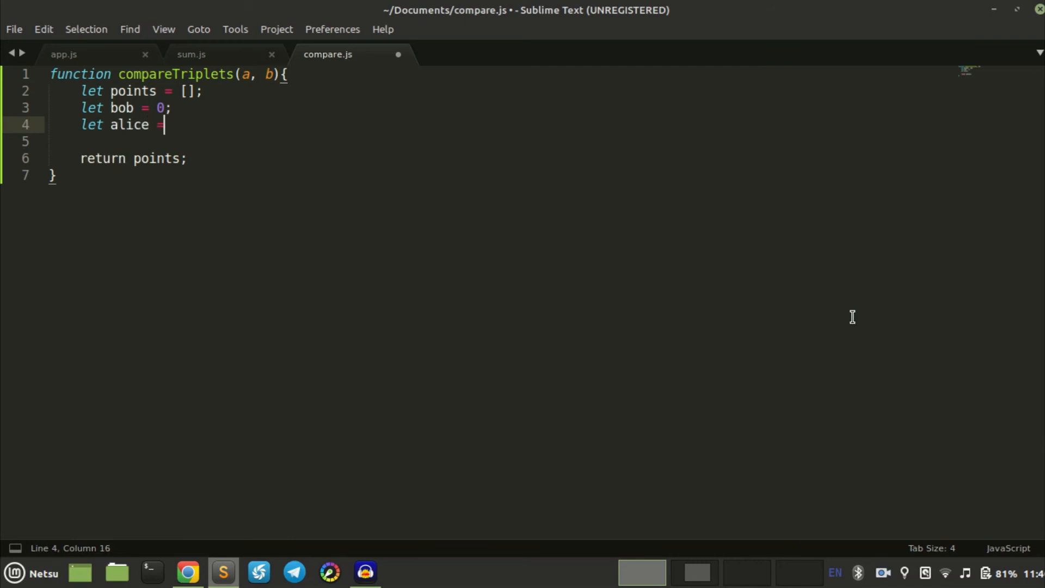
type("0;")
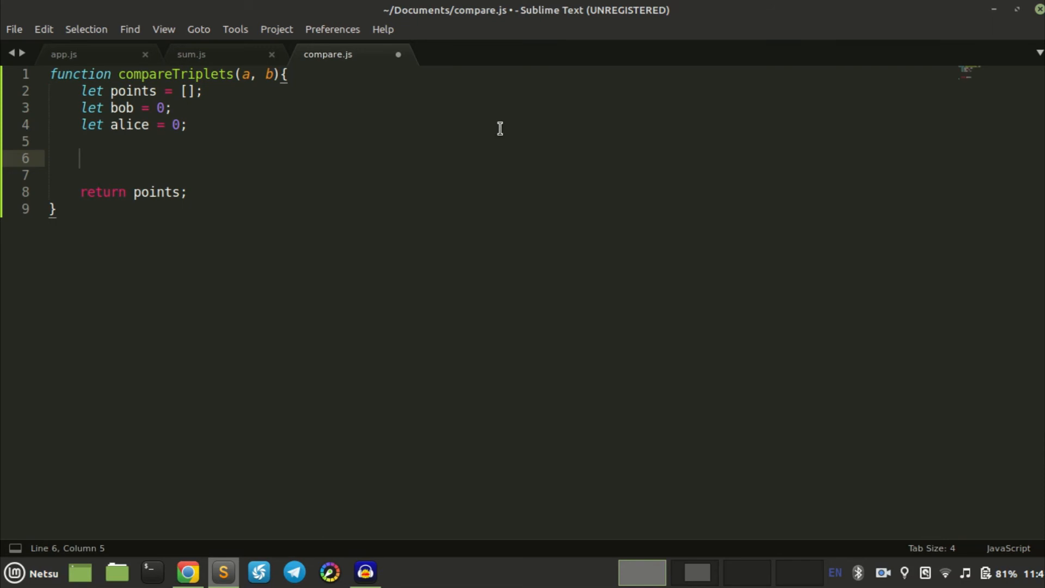
Step: Write the outer loop 'for(let i = 0; i < a.length; i++)'
type("for(let")
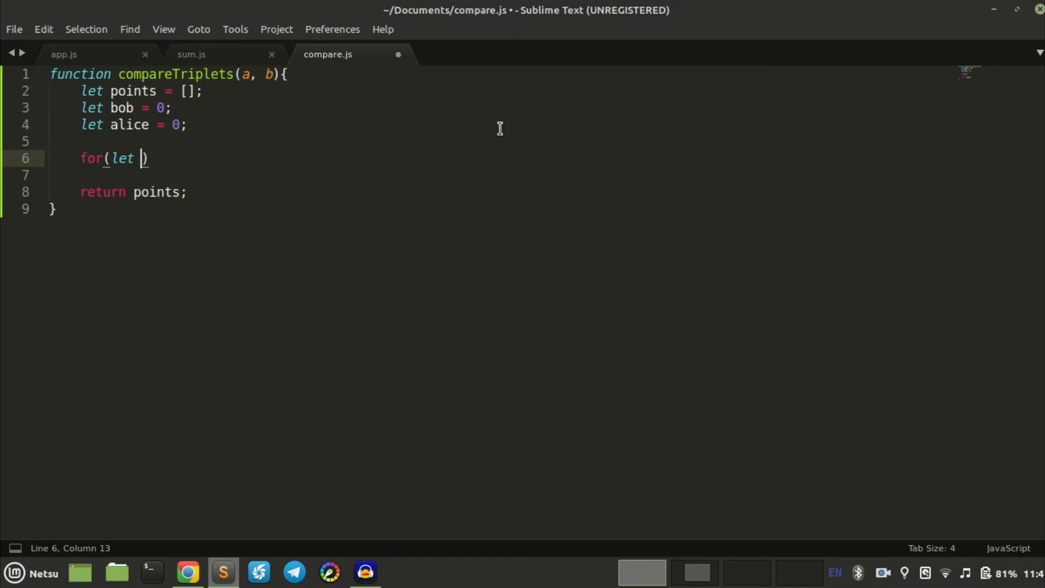
type("i = 0; i")
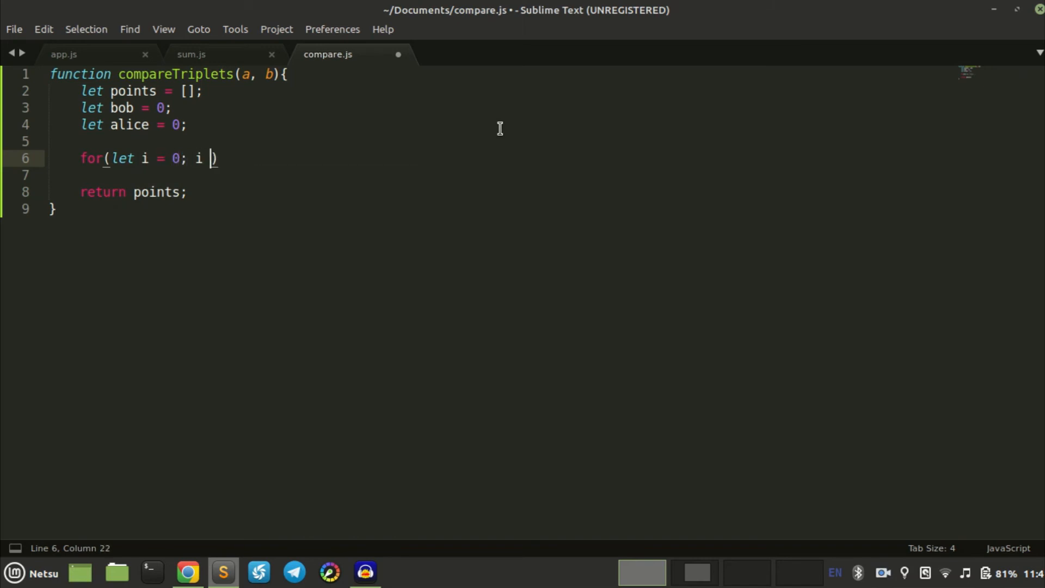
type("< a.len")
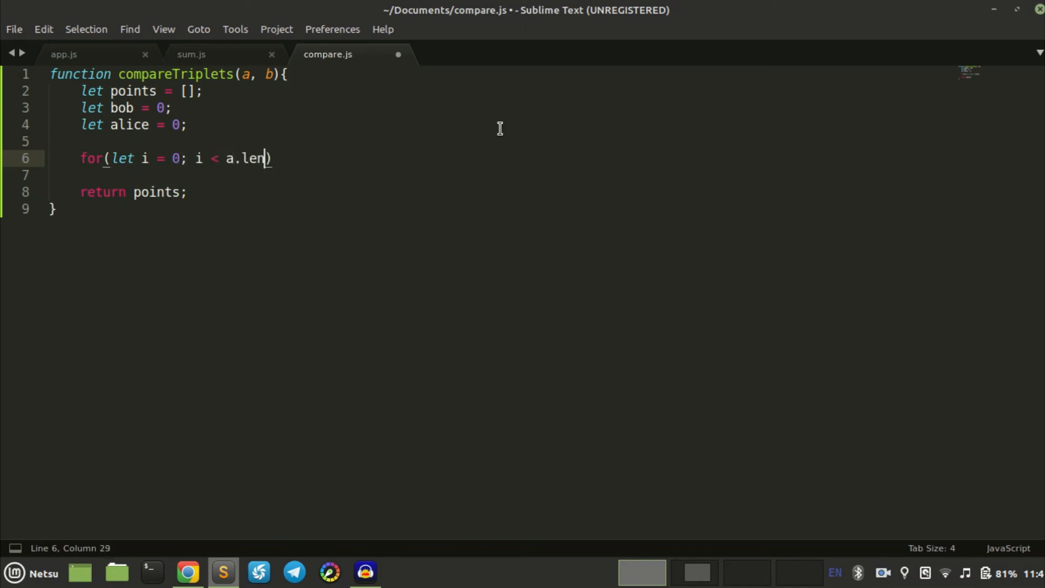
type("gth; i")
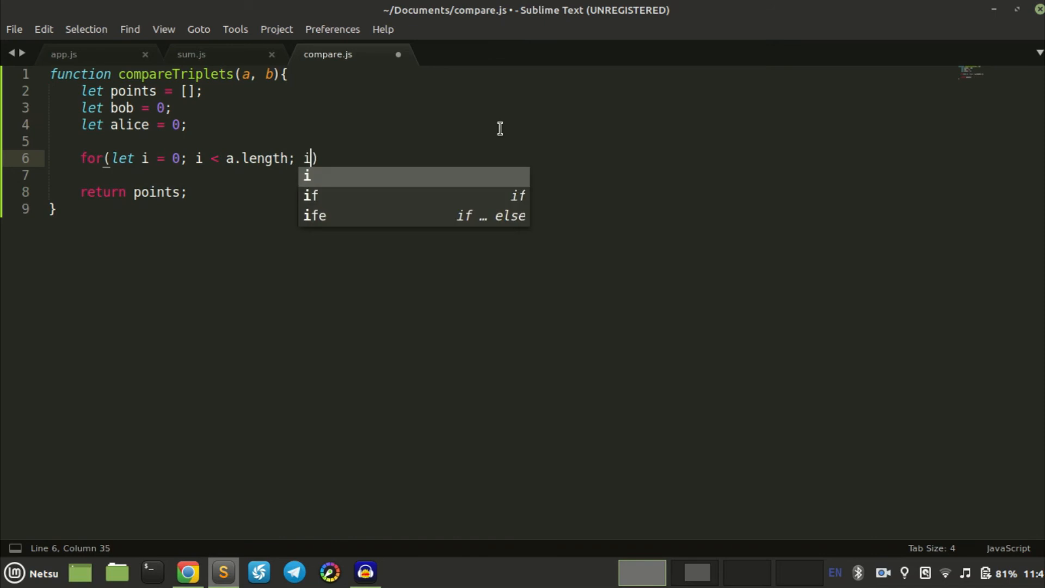
type("++")
left_click(294, 176)
type("for(let ")
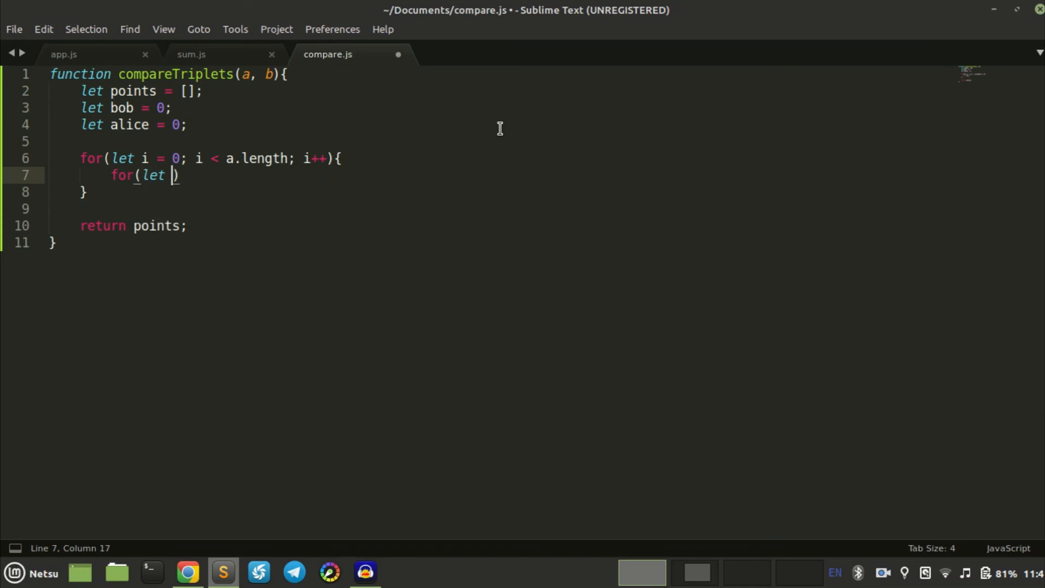
Step: Nest an inner loop 'for(let j = 0; j < b.length; j++){' with an empty body
type("j - 0;")
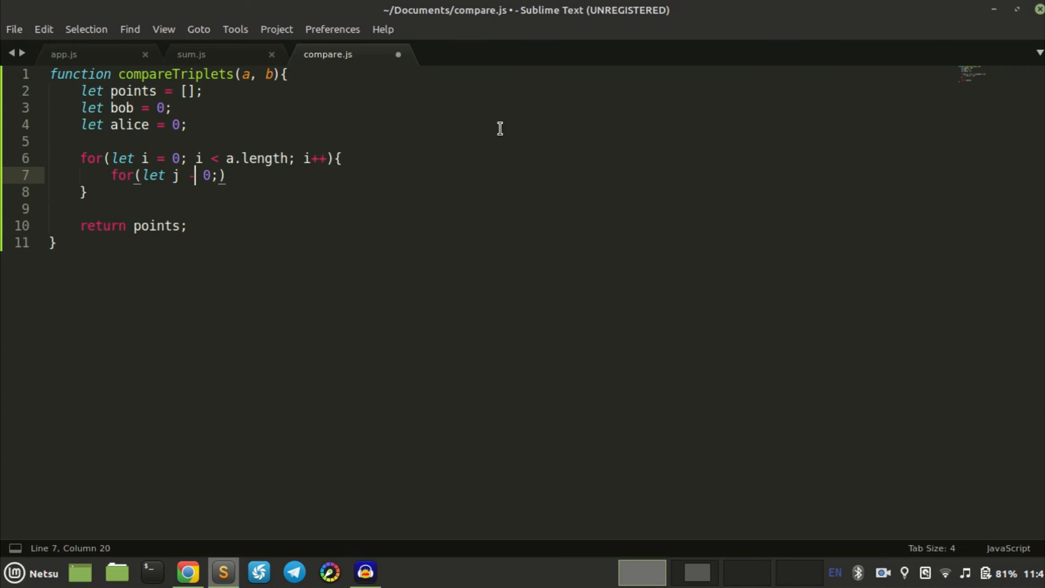
type("= 0;")
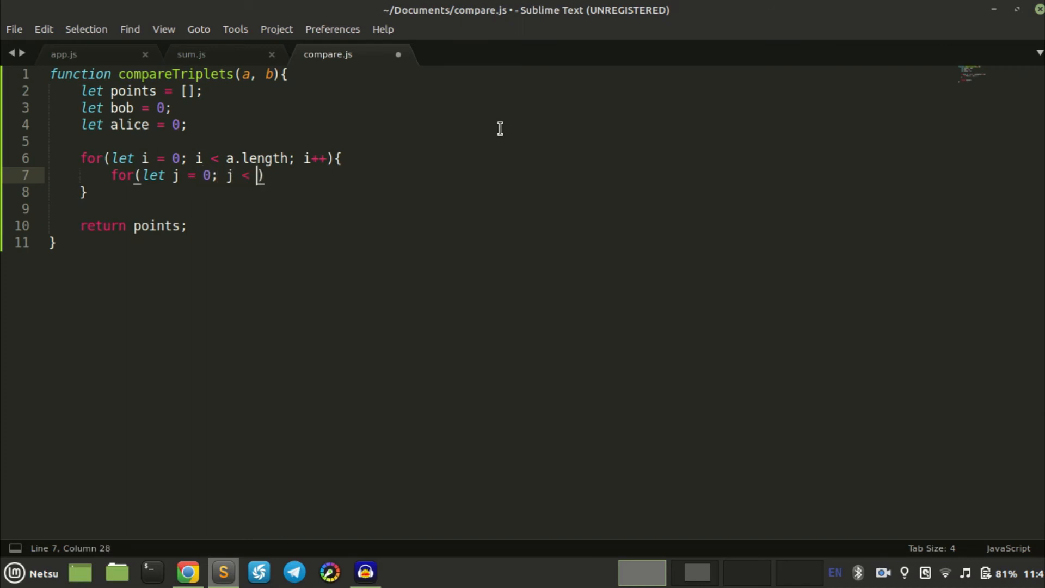
type("b.length;")
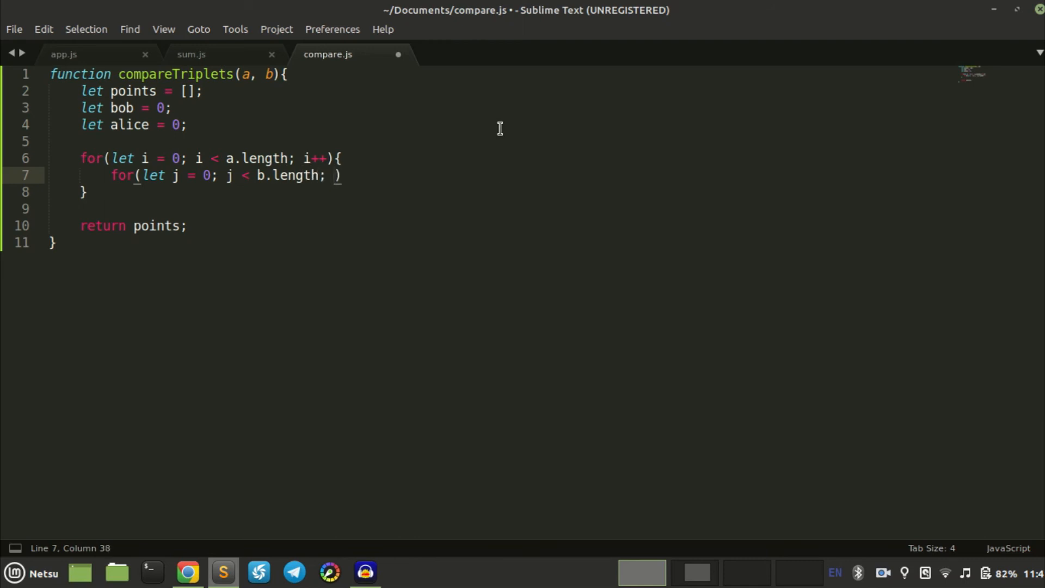
type("++){")
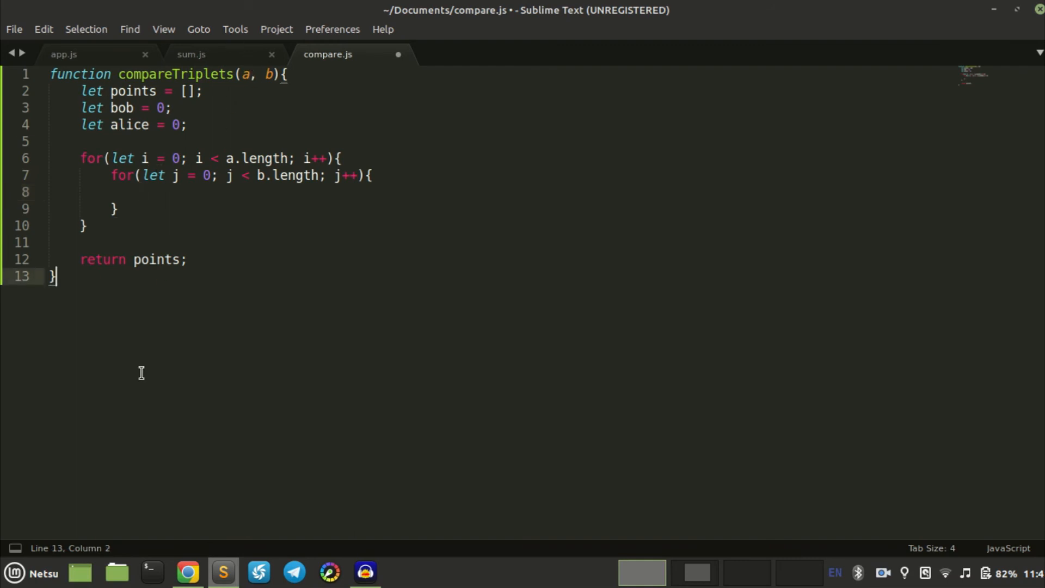
left_click(188, 571)
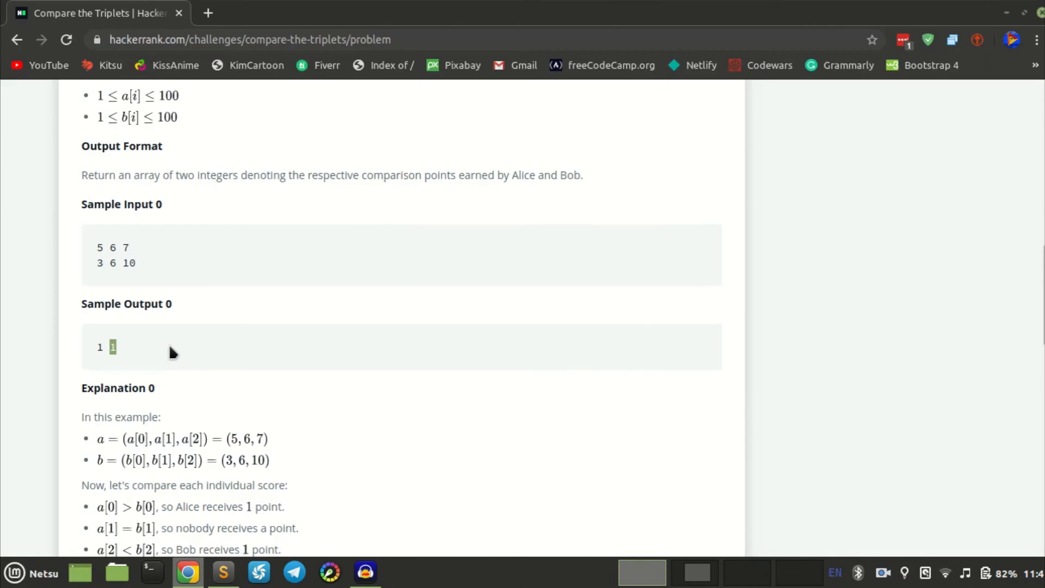
Step: Check the sample input in Chrome and start a compareTriplets([]) call below the function
left_click(223, 572)
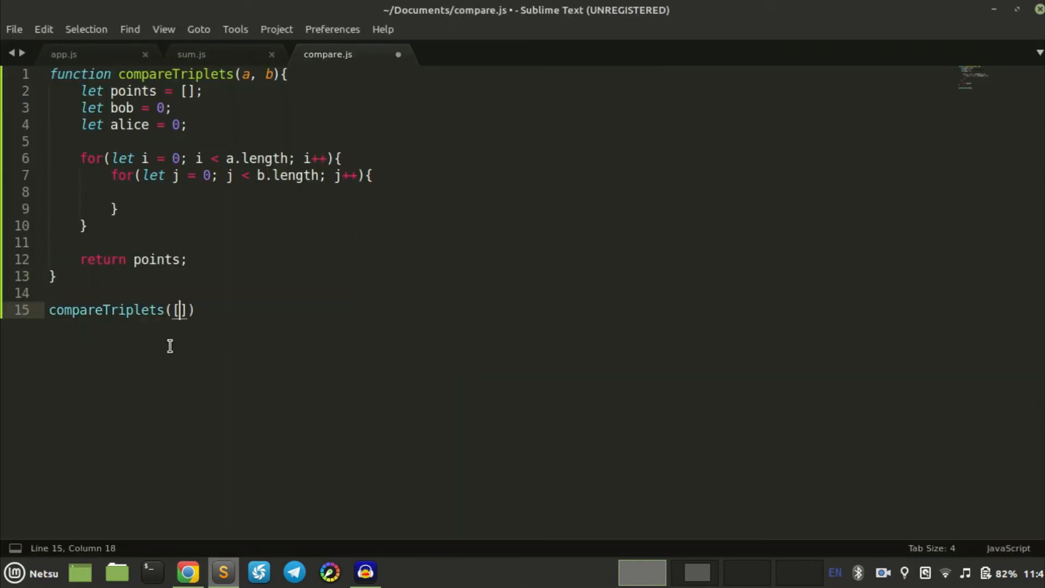
left_click(187, 572)
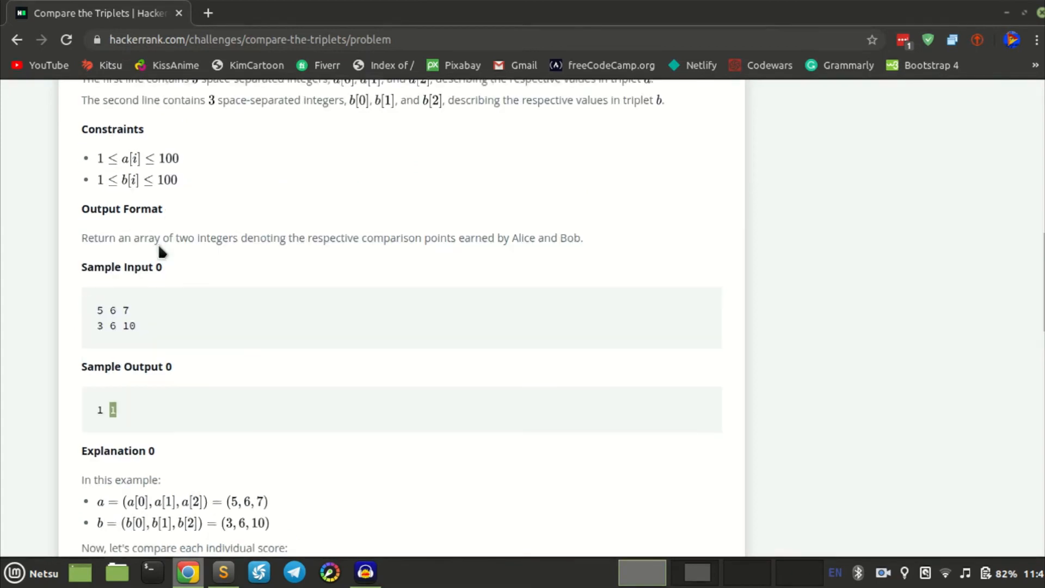
scroll("down", 3)
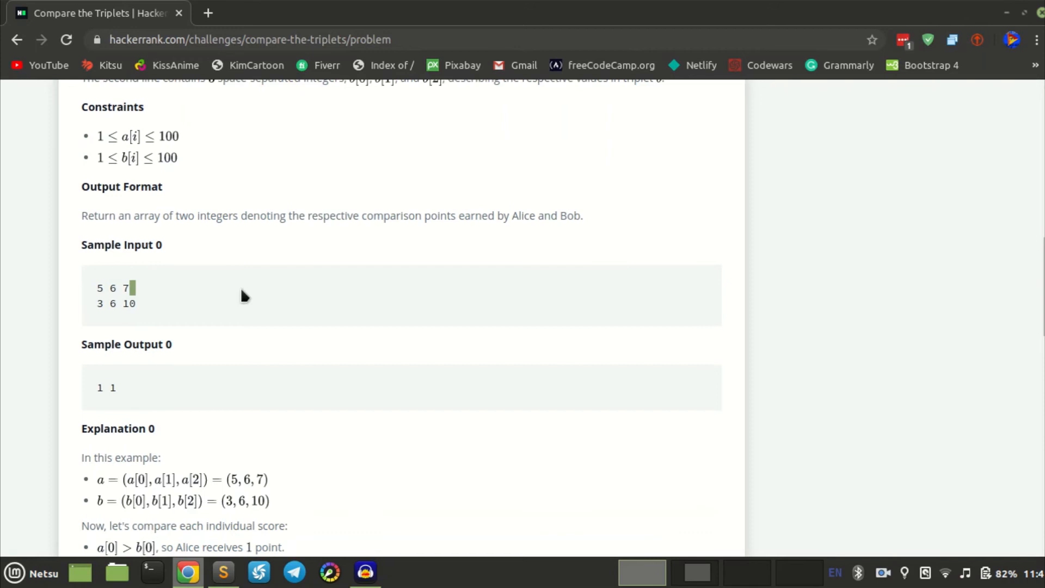
left_click(224, 572)
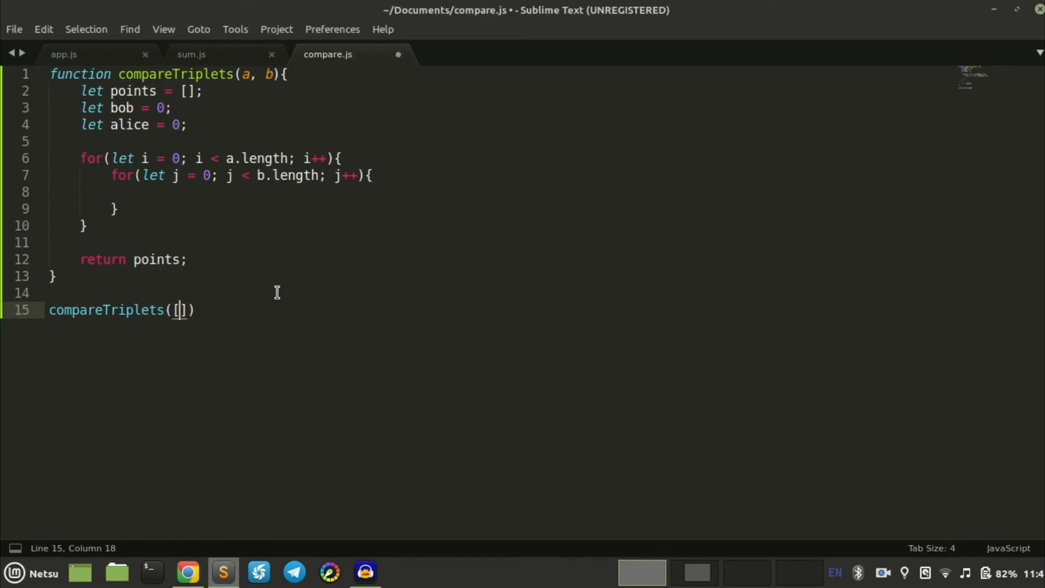
Step: Fill the call as compareTriplets([5, 6, 7], [3, 6, 10]);
type("5, 6, 7]")
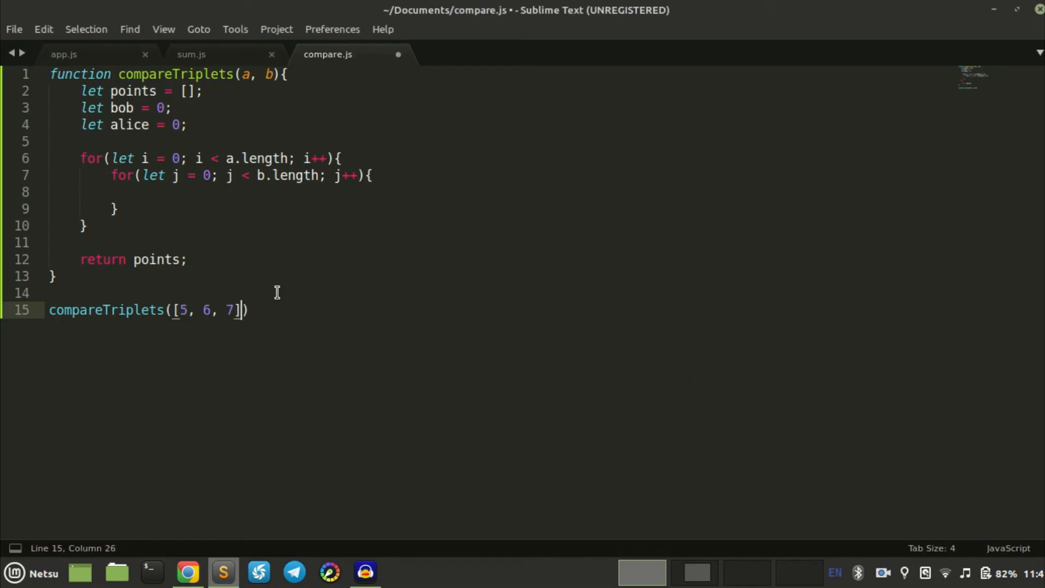
type(", []")
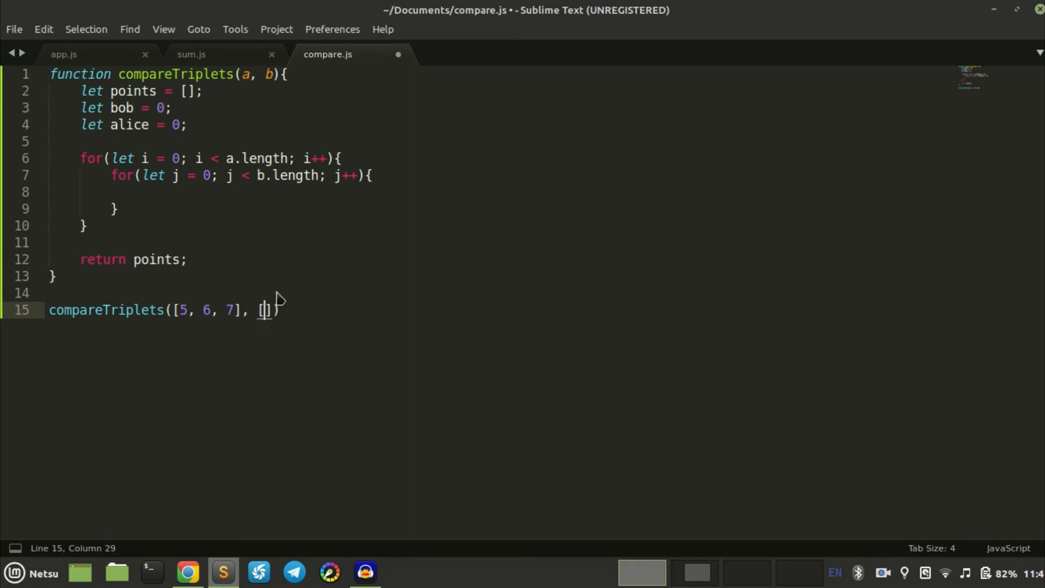
left_click(187, 571)
type("3")
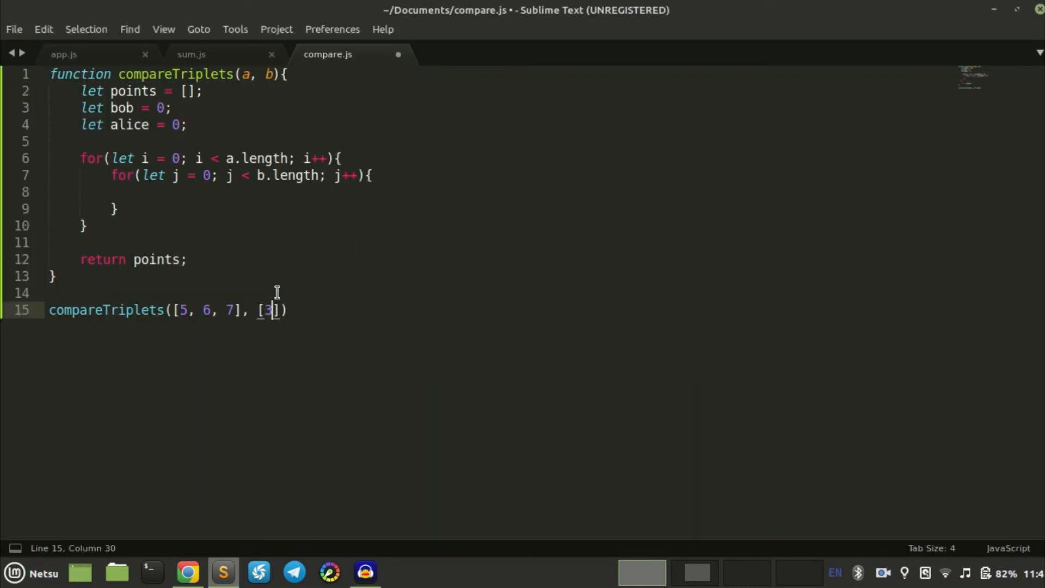
type(", 6, 10")
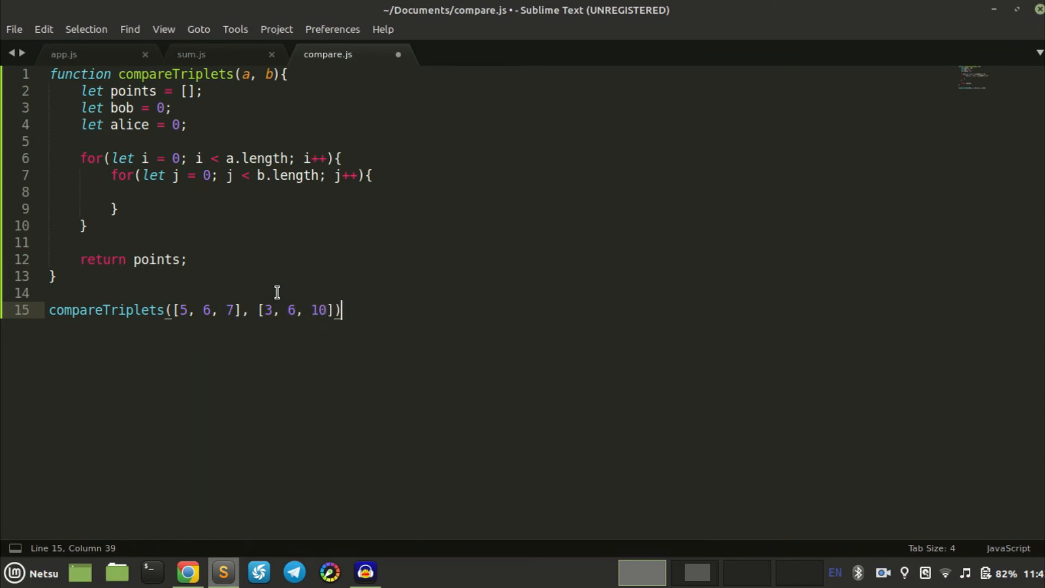
type(";")
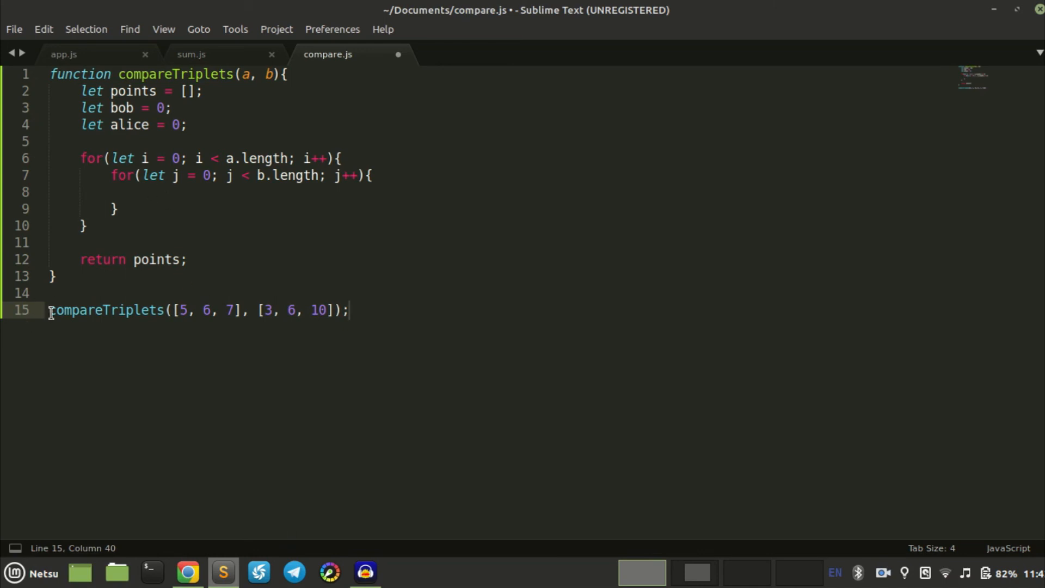
Step: Wrap the compareTriplets call in console.log( ... )
type("console.log(")
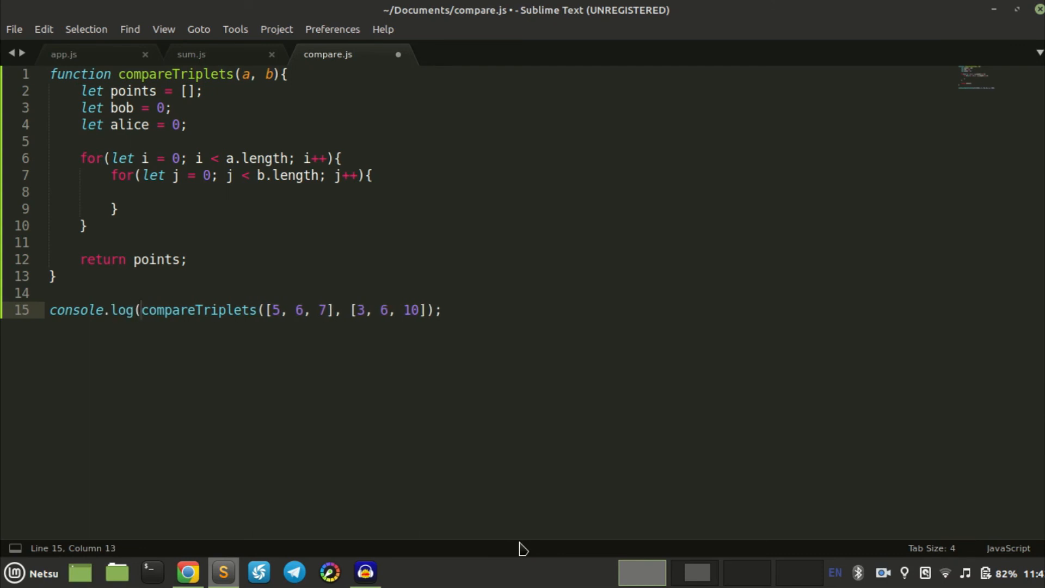
left_click(431, 310)
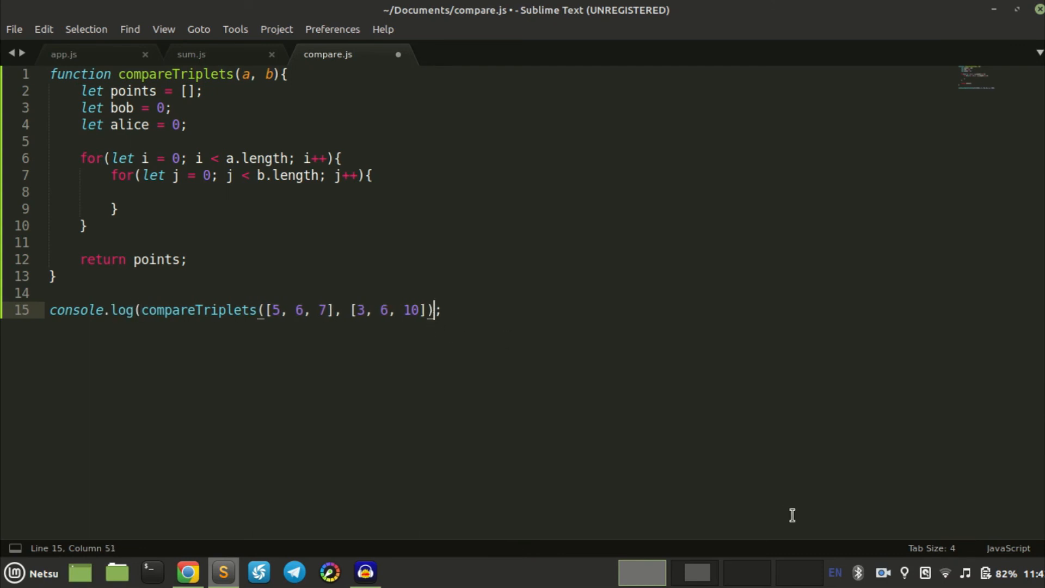
type(")")
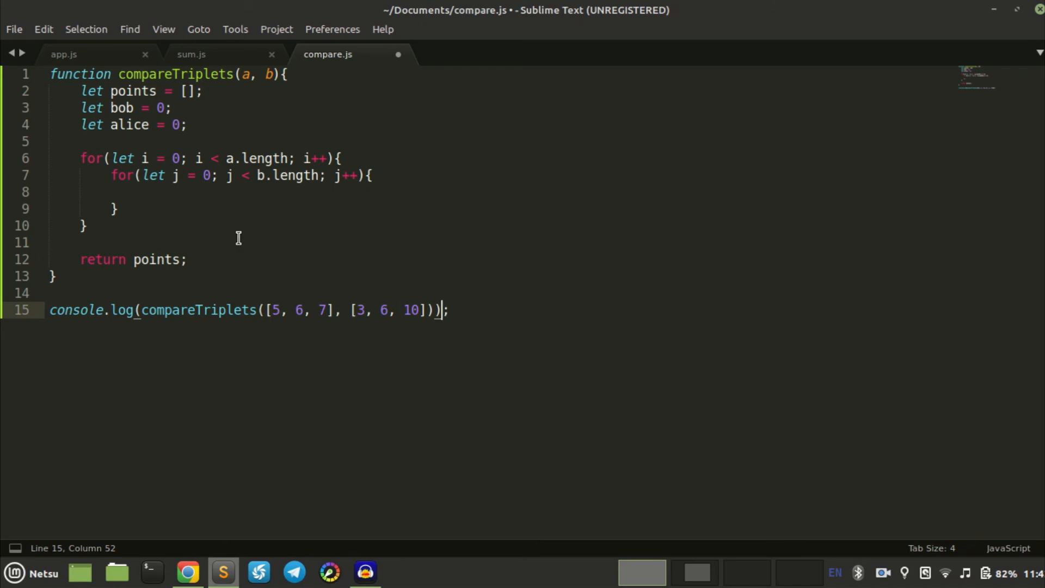
Step: Inside the loop add 'if(a[i] > b[i]){ alice++ }'
left_click(139, 192)
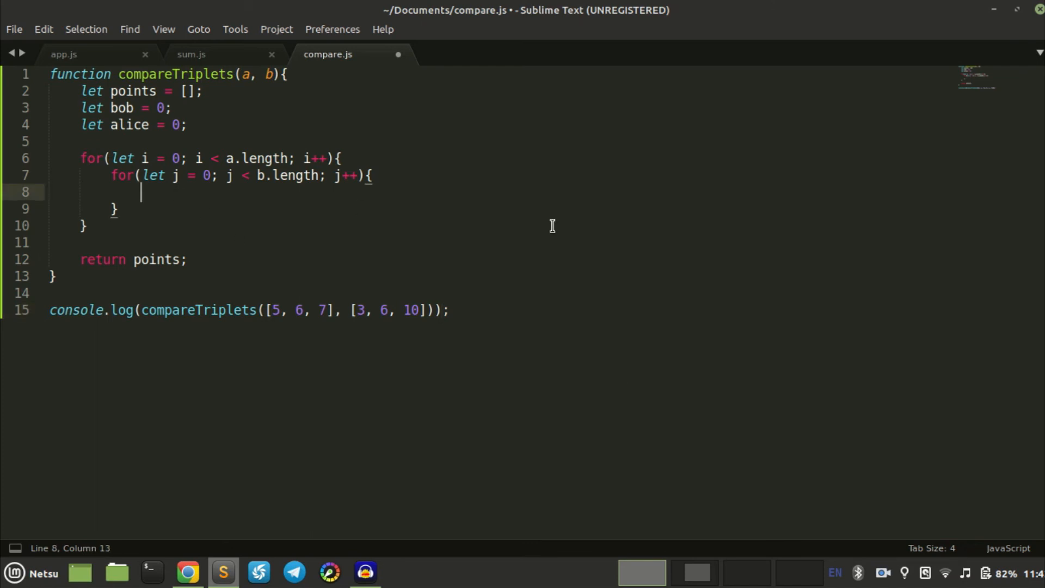
type("if(")
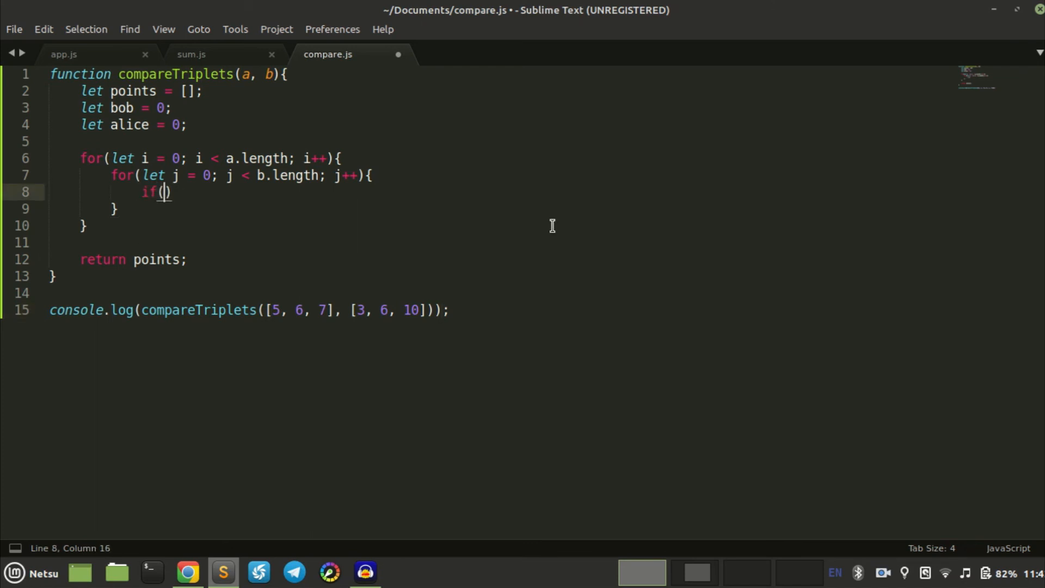
type("a[")
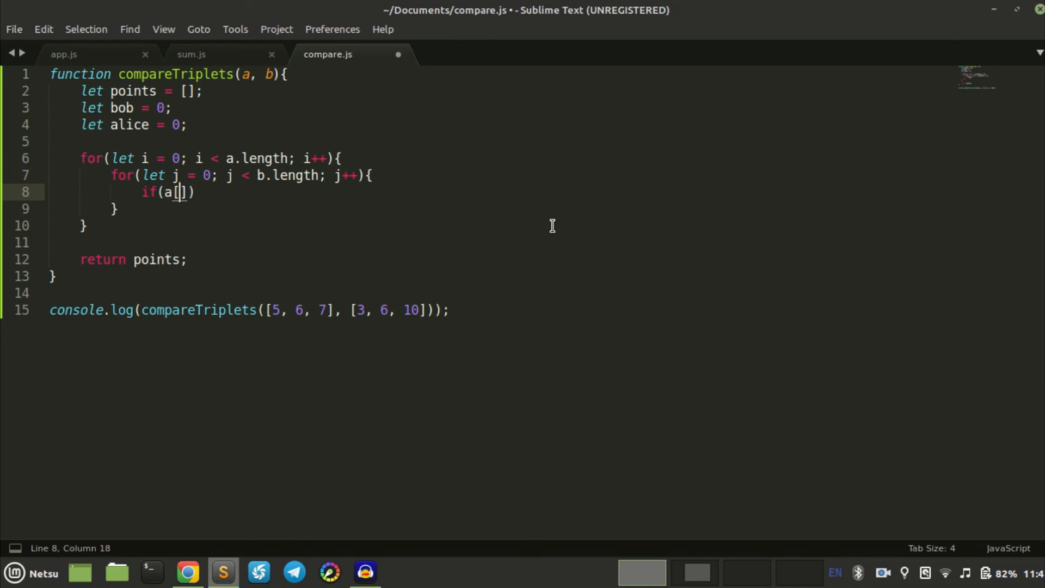
type("i")
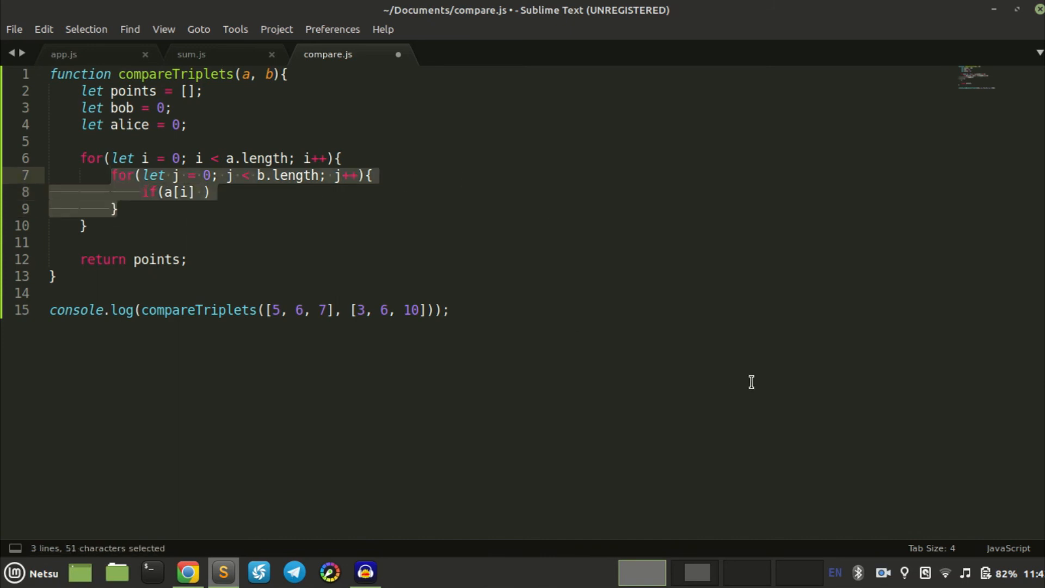
type("if*")
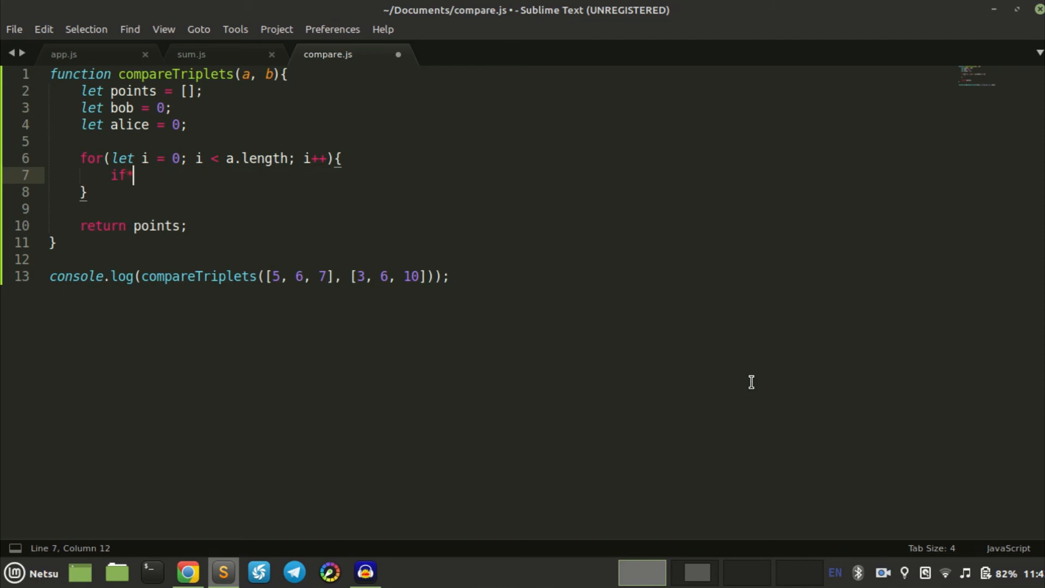
type("(a")
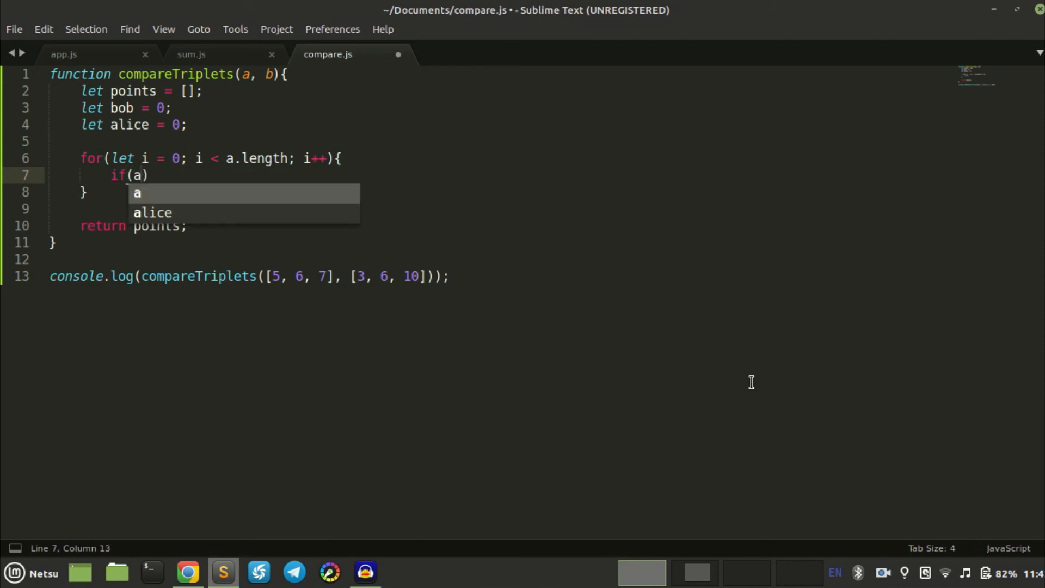
type("[i]")
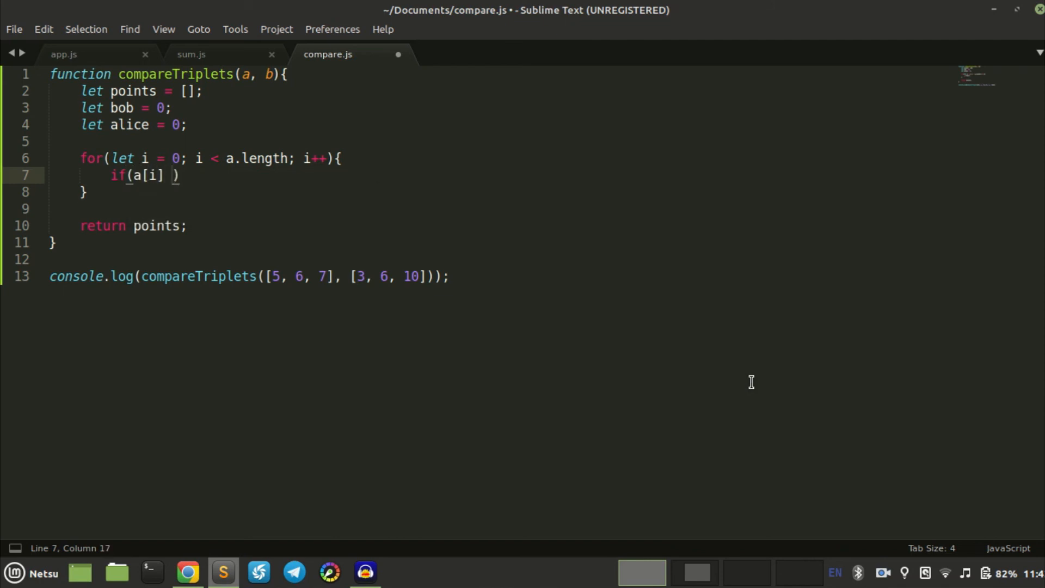
type(">")
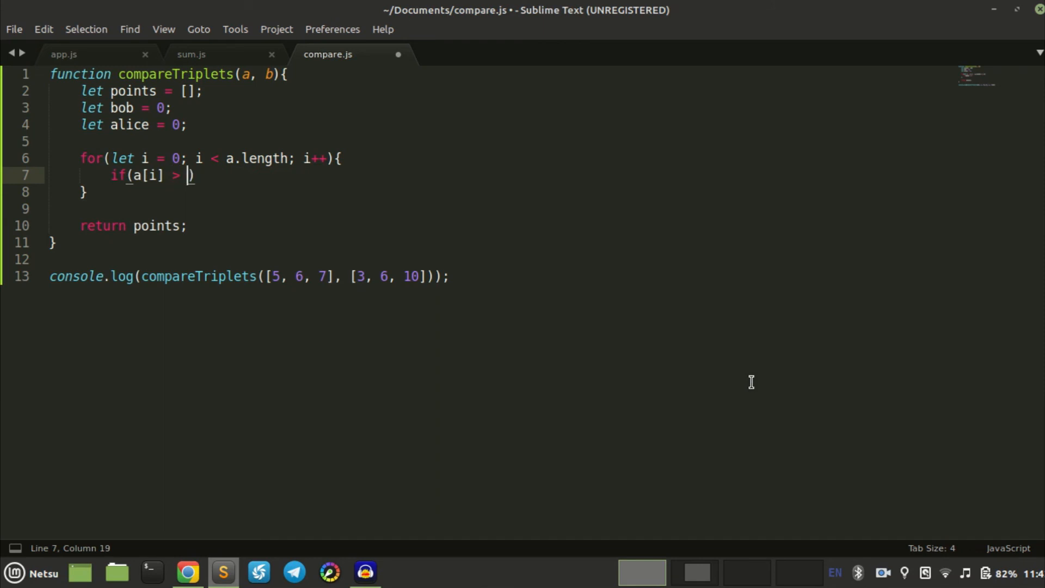
type("b[i]")
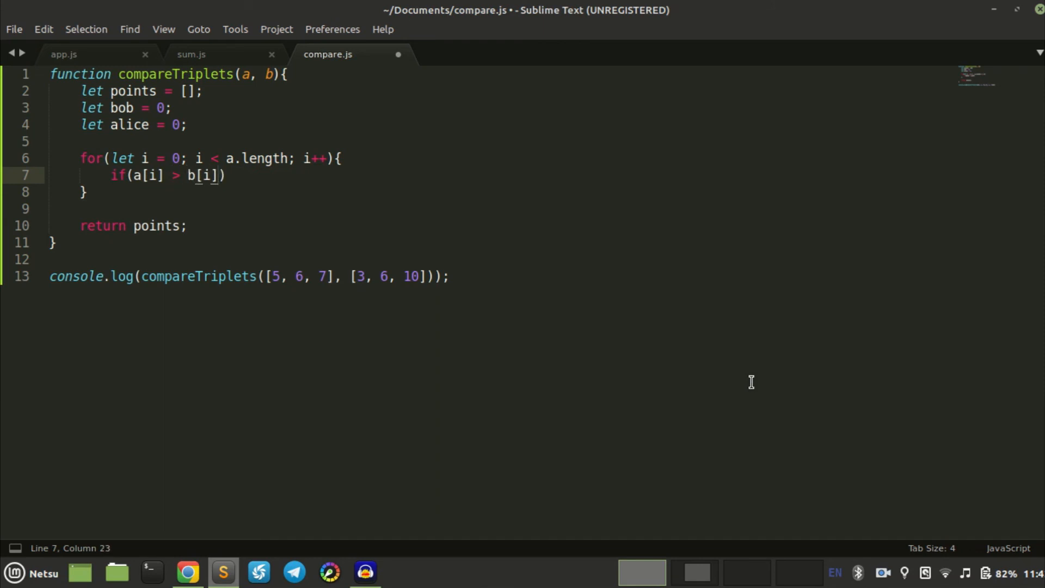
type("{")
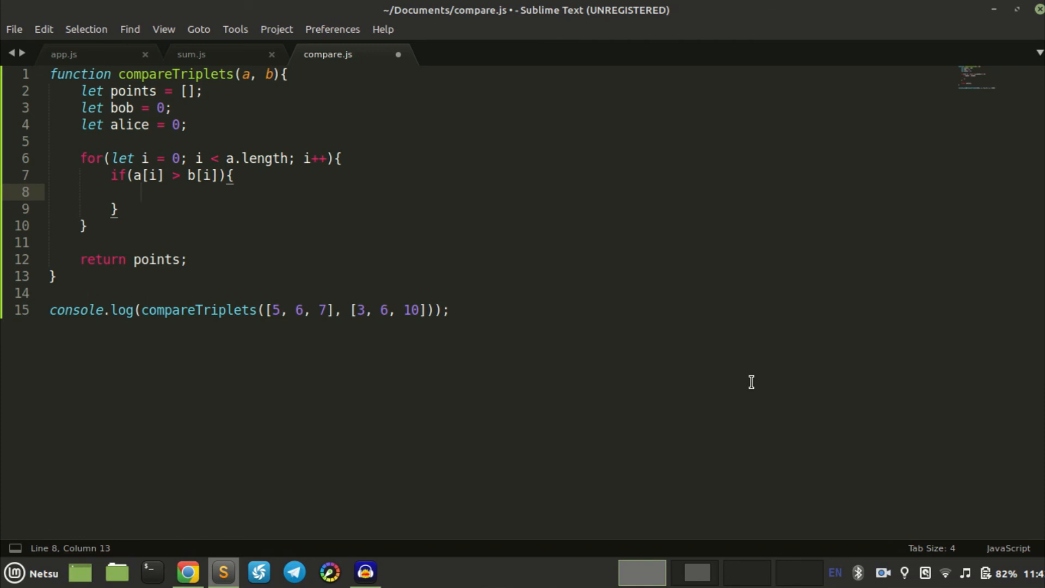
type("alice++;")
left_click(498, 209)
type("else if(")
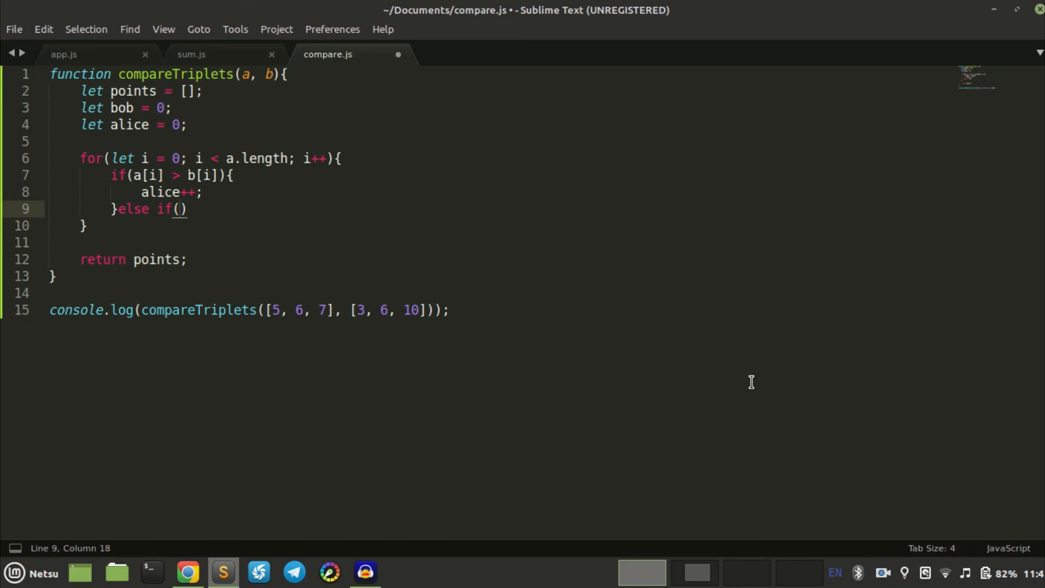
Step: Add the 'else if(a[i] < b[i]) bob++;' branch
type("a[i]")
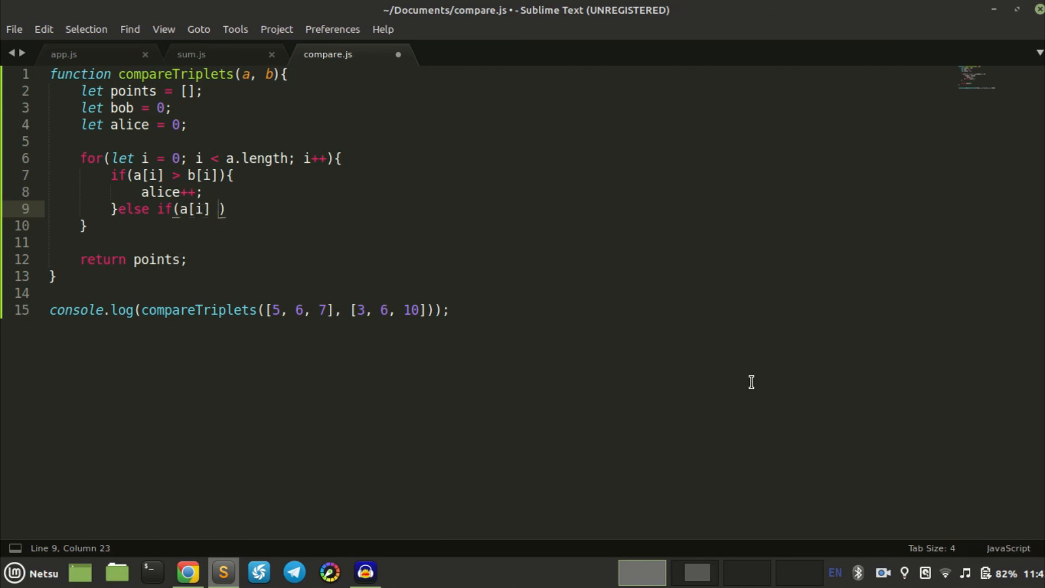
type("< b")
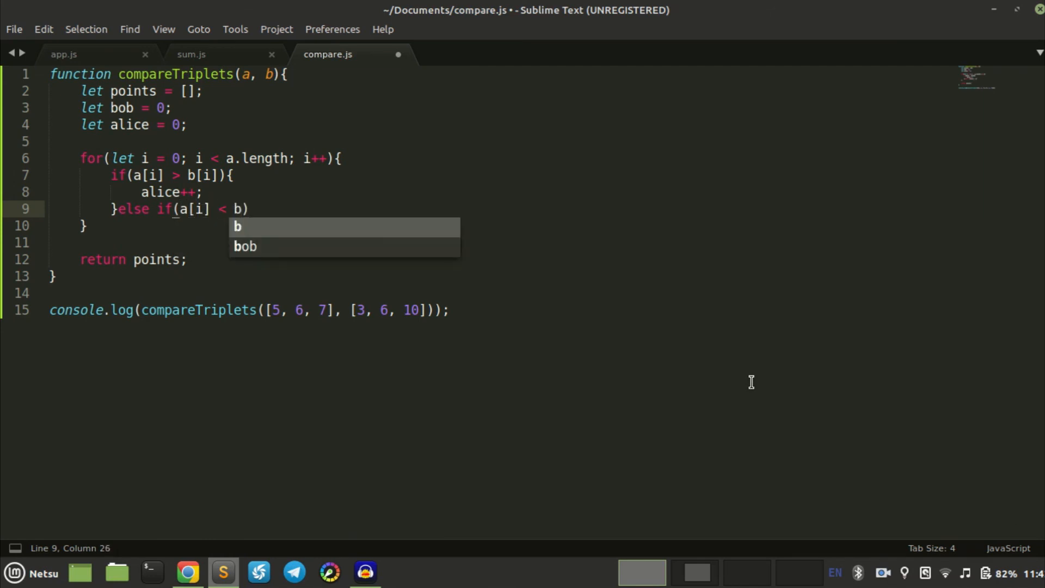
type("[i]")
type("al")
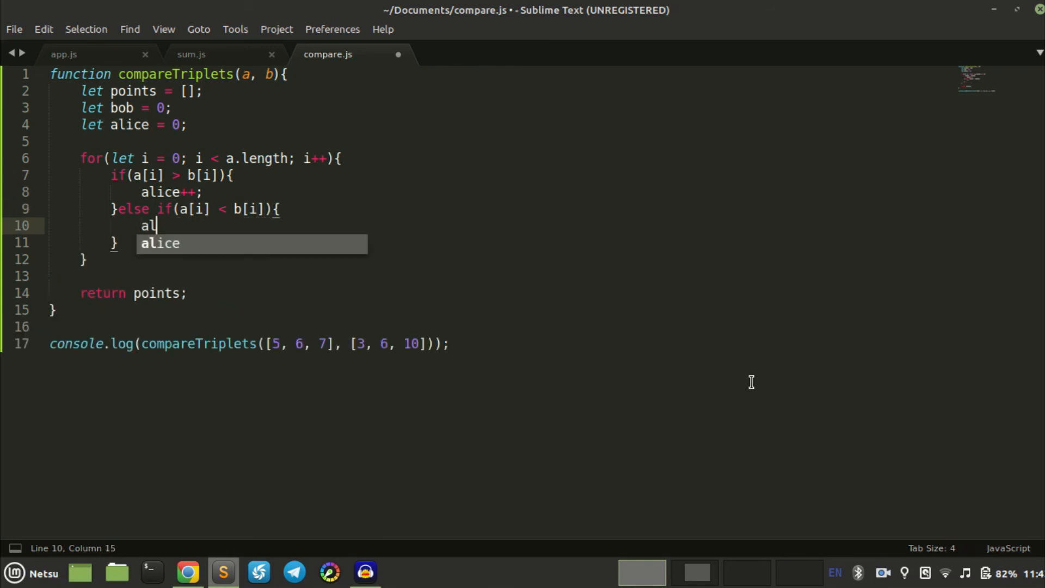
type("bob")
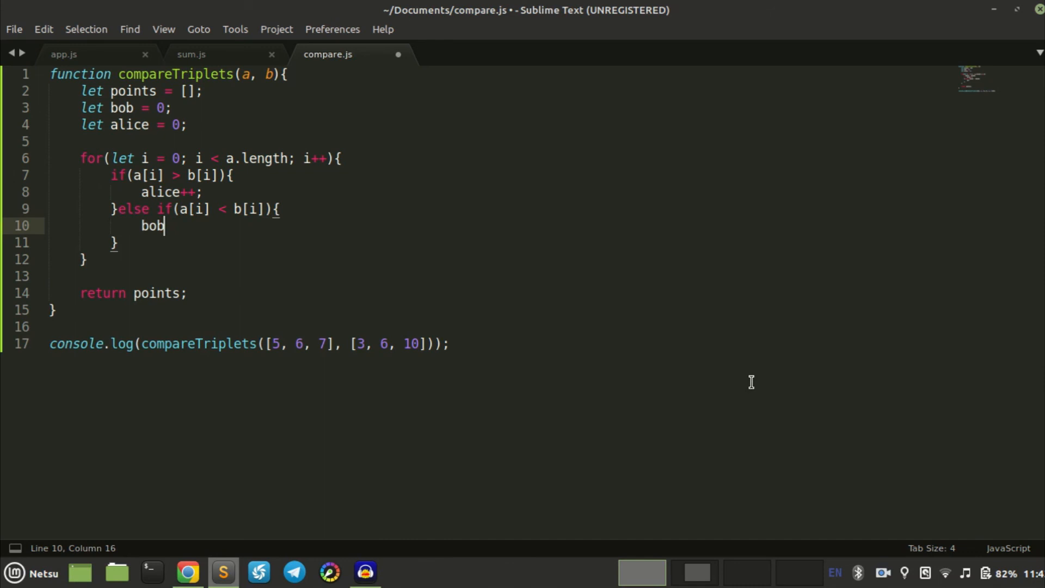
type("++")
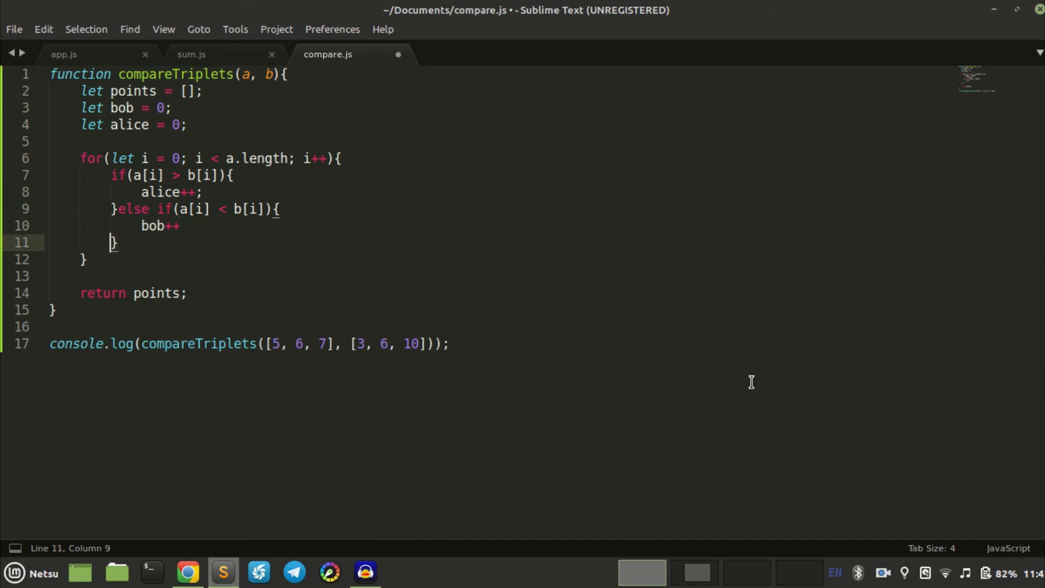
type(";")
type("else{")
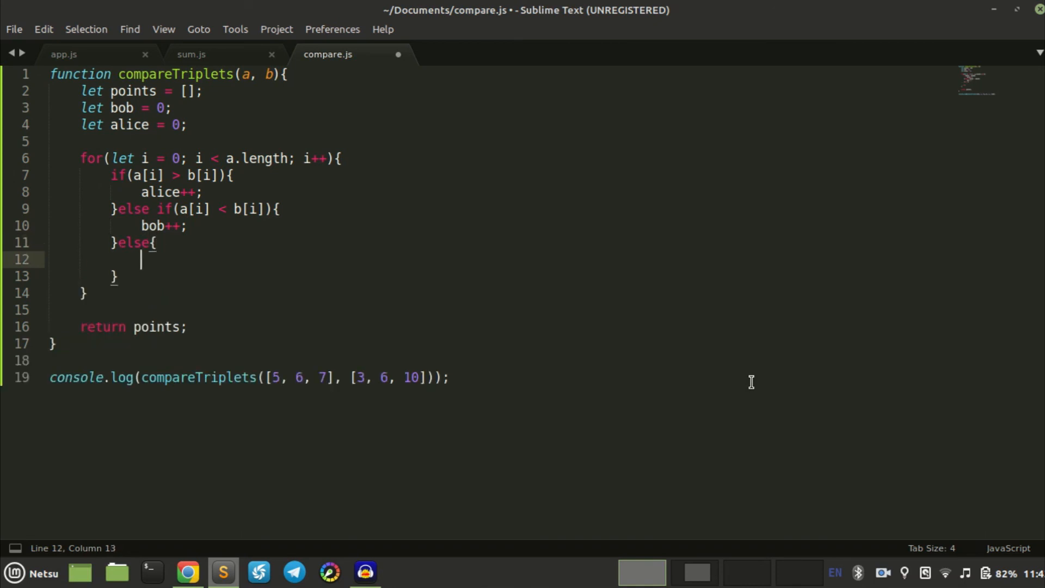
type("con")
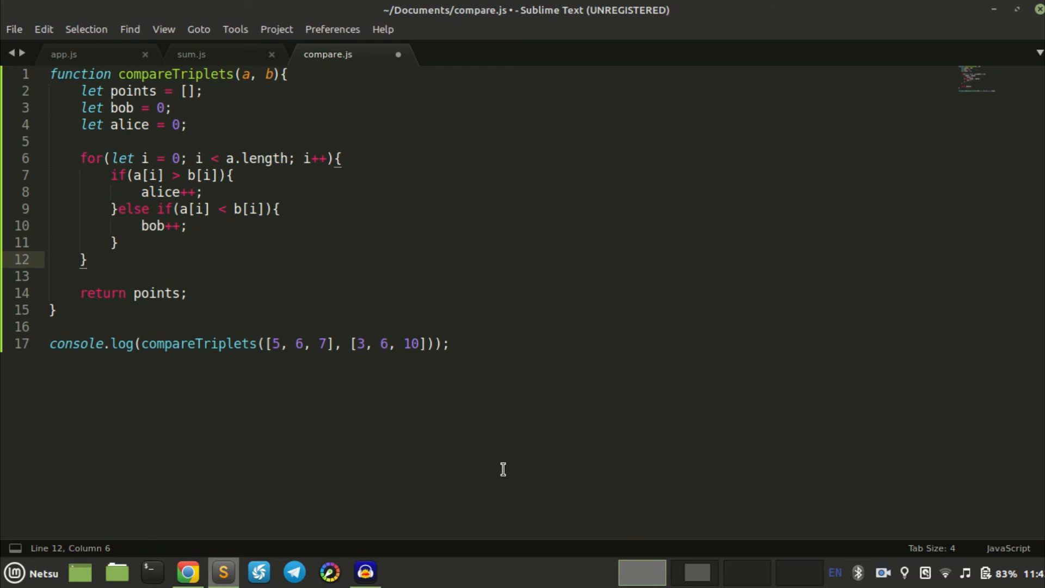
Step: Assign points = [alice, bob] before the return and open the file's containing folder
type("poi")
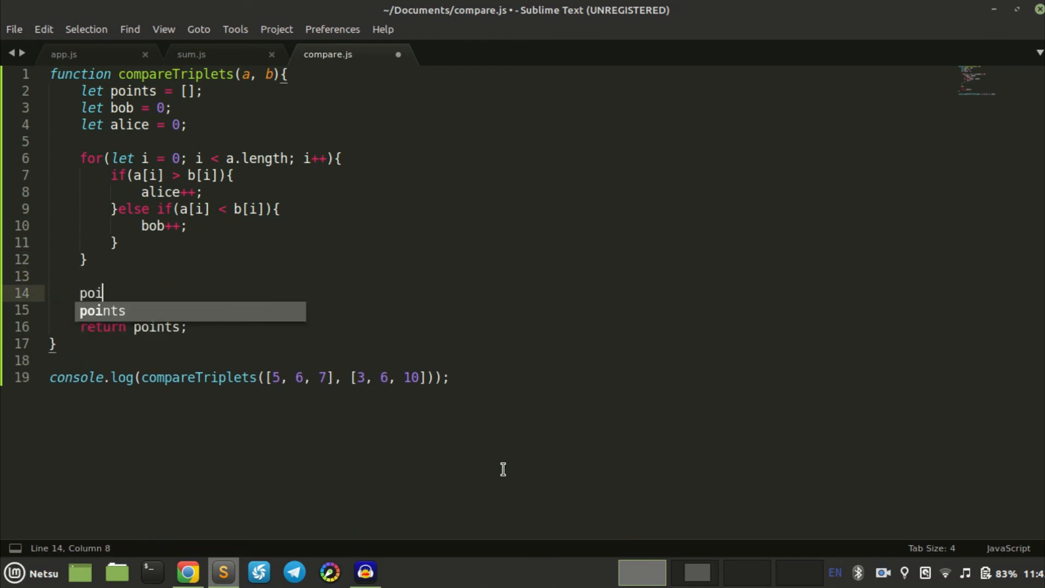
type("nts = [a")
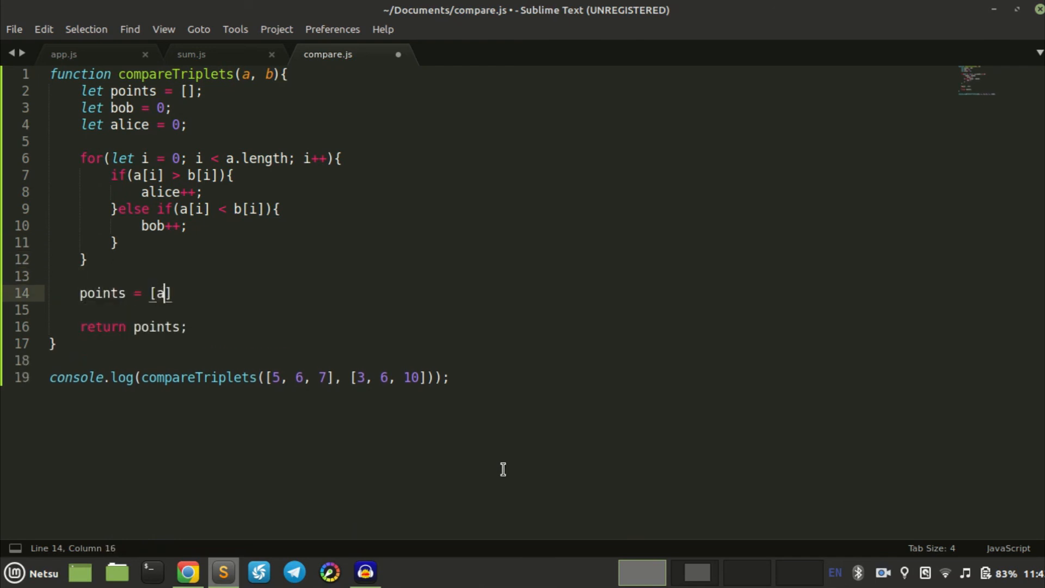
type("lice,")
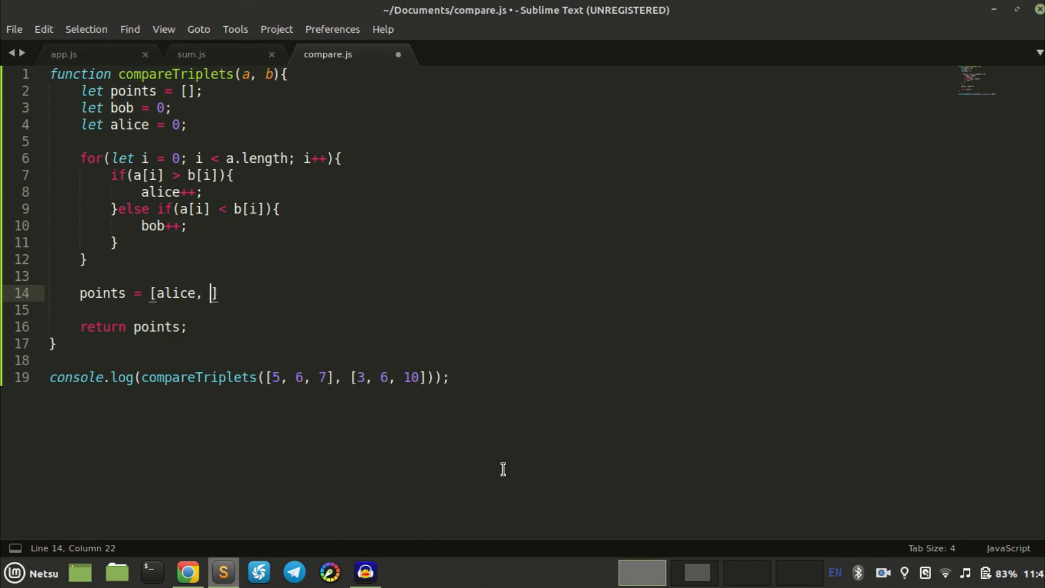
type("bob]")
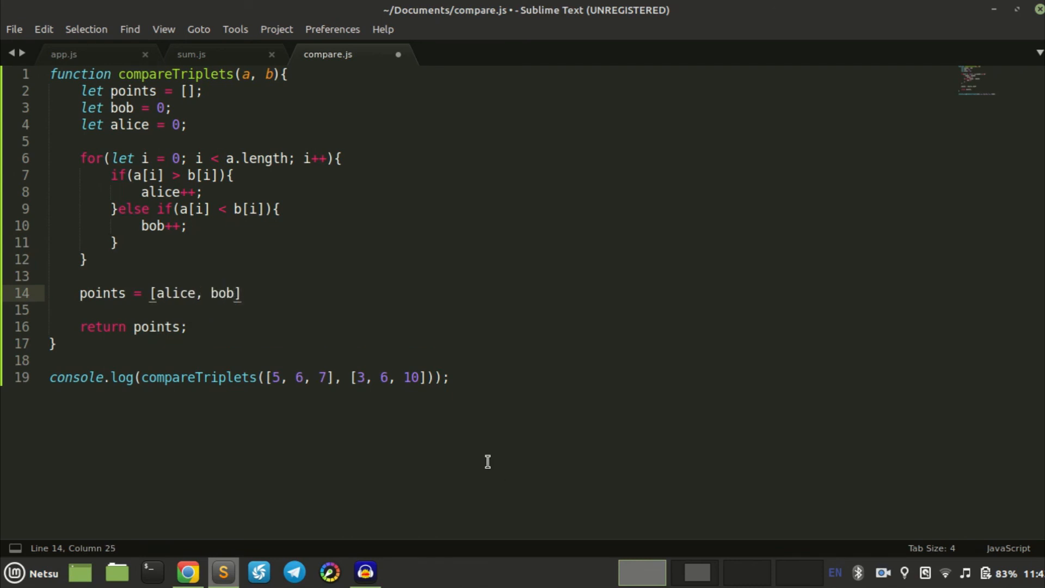
right_click(487, 461)
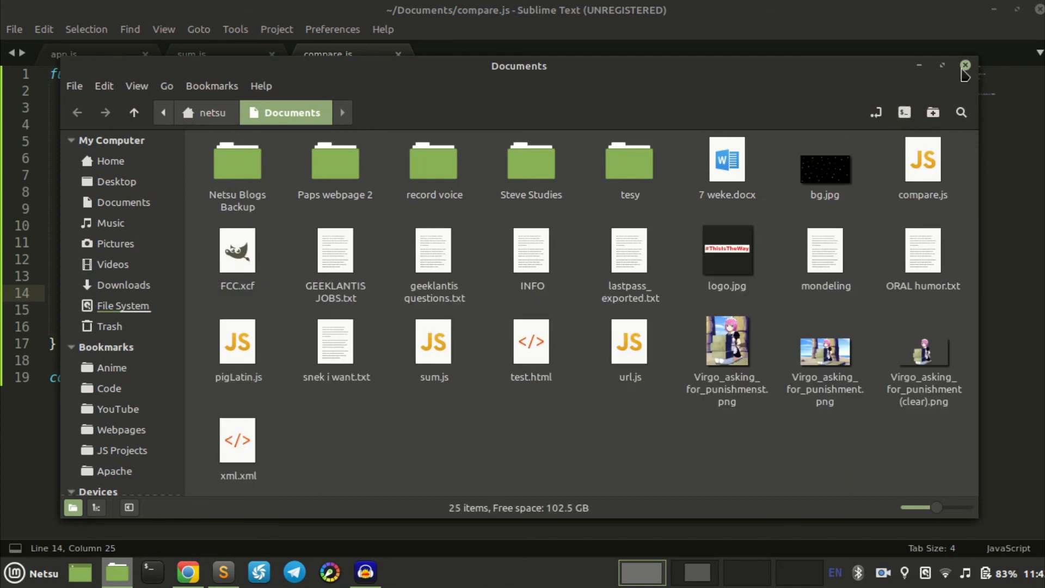
Step: Run 'node compare.js' in a Documents terminal, then change the first test array to [5, 3, 7]
left_click(965, 66)
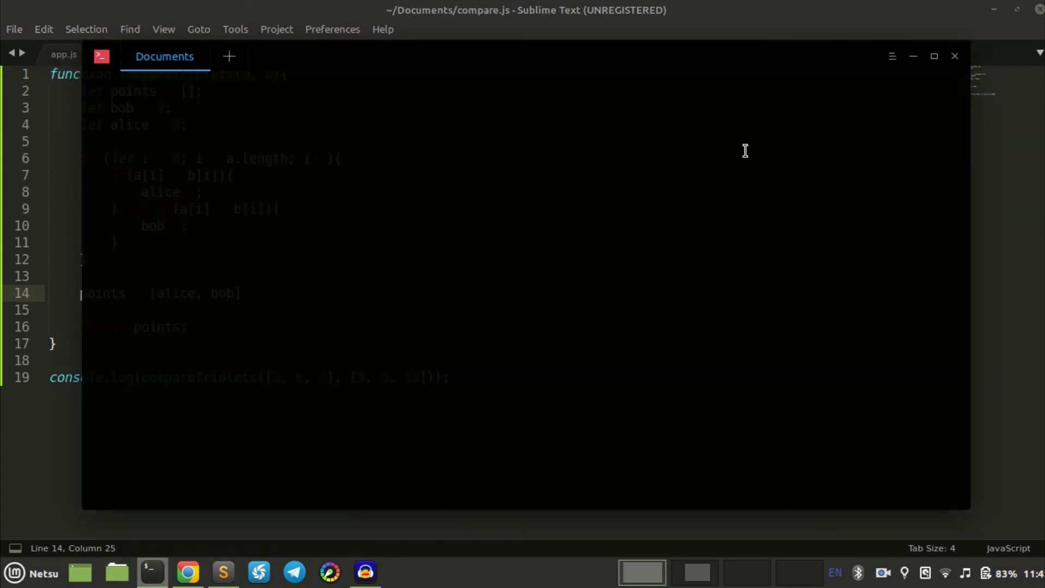
type("node com")
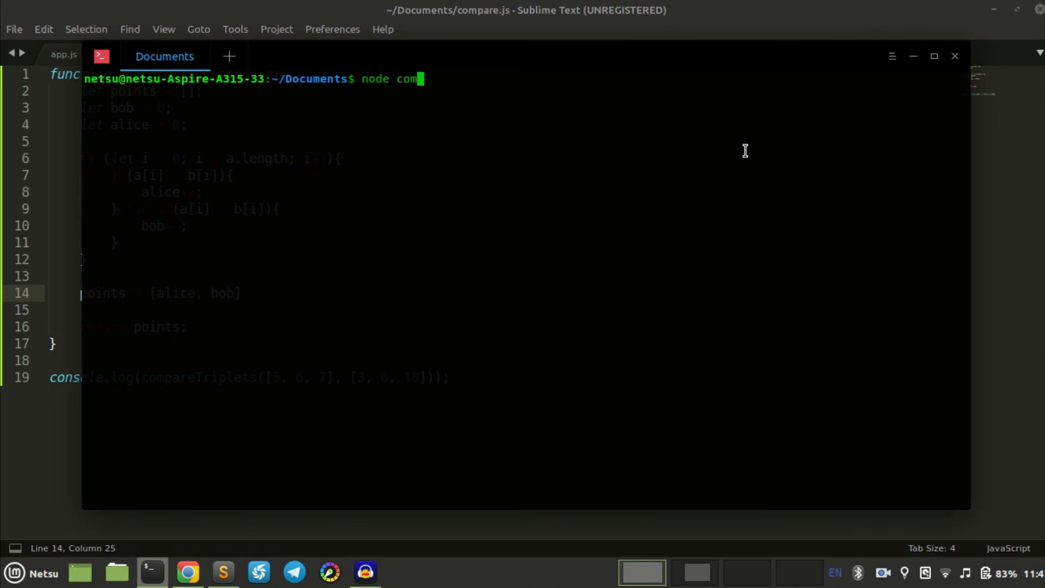
type("pare.js")
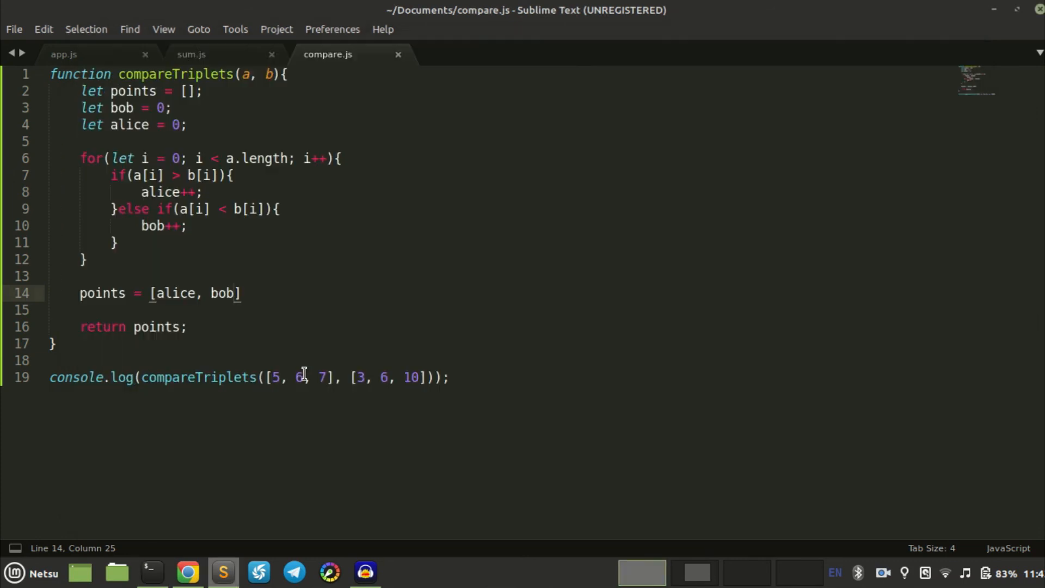
type("3")
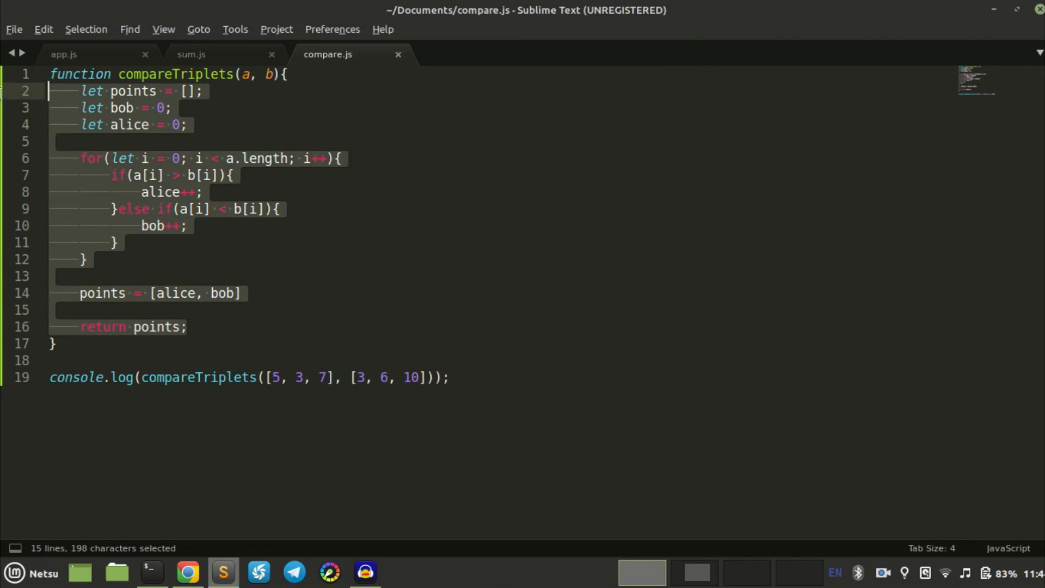
Step: Copy the compareTriplets function and switch to the HackerRank editor to paste it
key("ctrl+c")
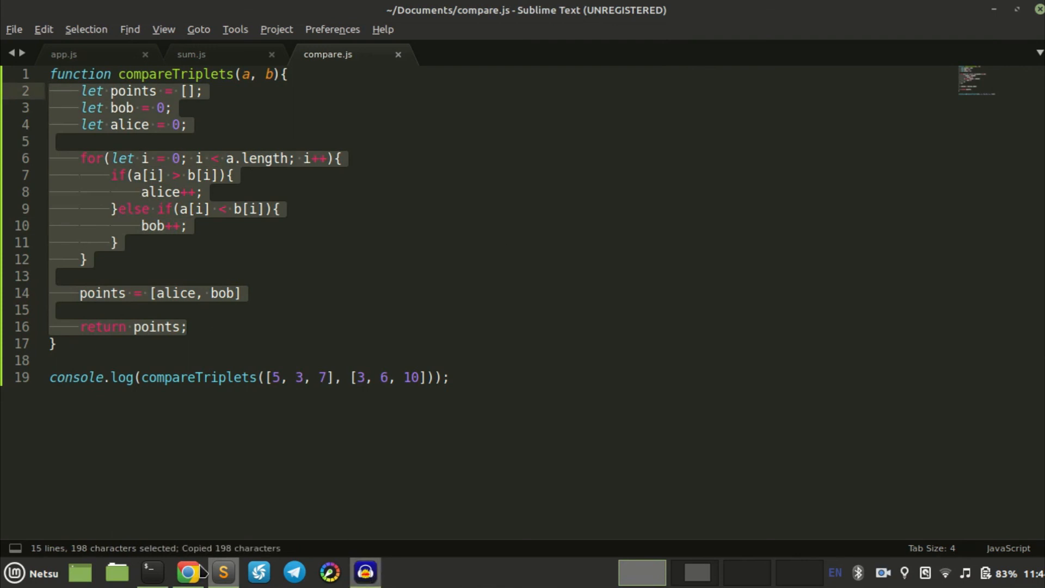
left_click(189, 572)
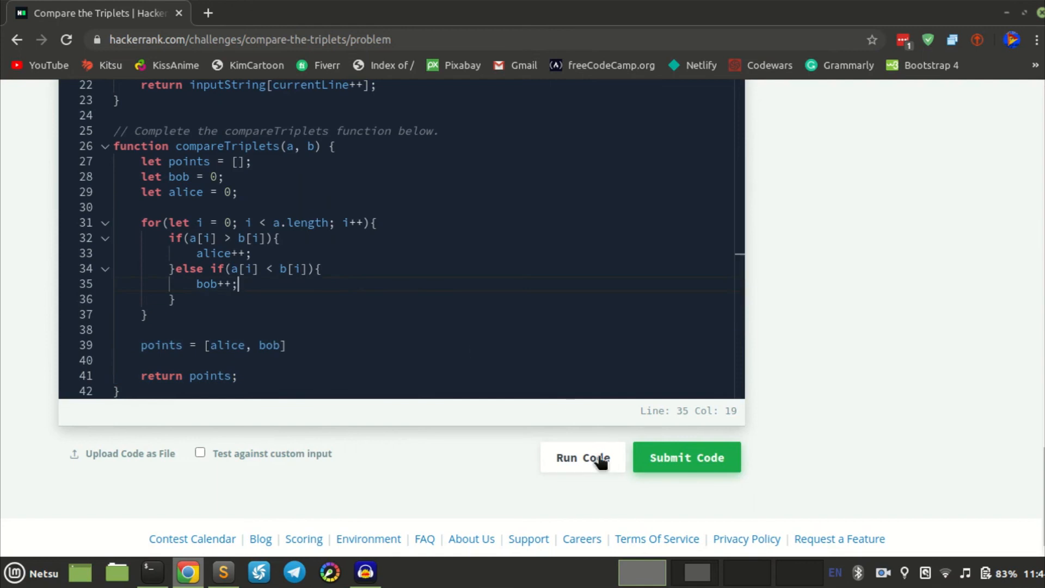
Step: Run Code and confirm both sample test cases pass with output 1 1
left_click(581, 457)
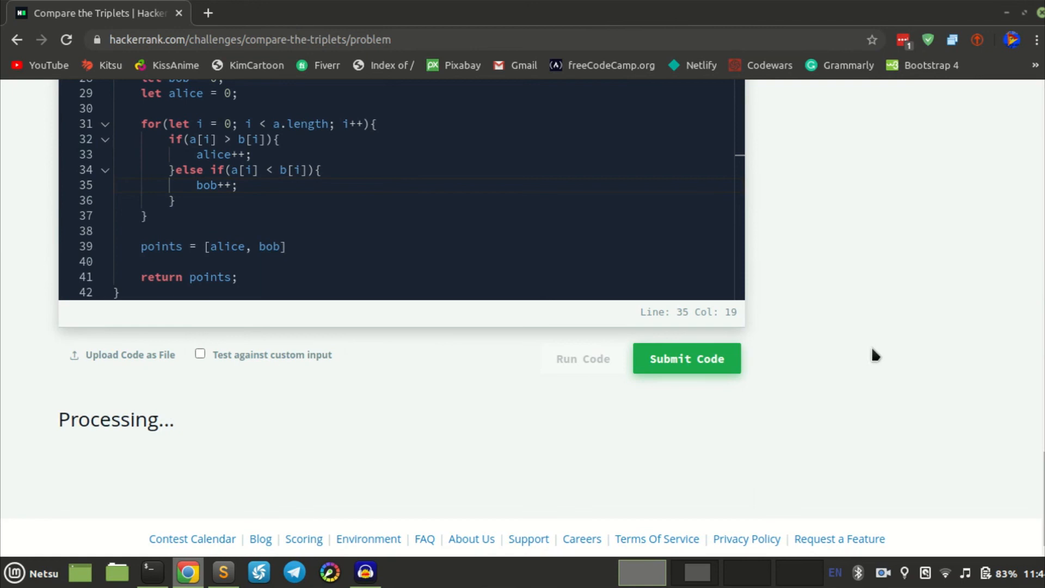
left_click(686, 358)
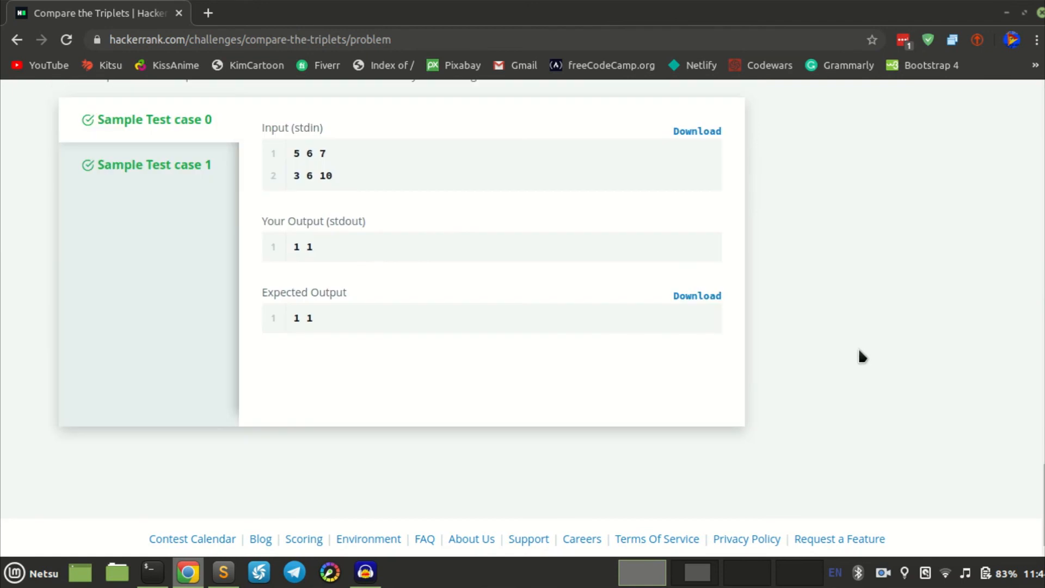
scroll("up", 3)
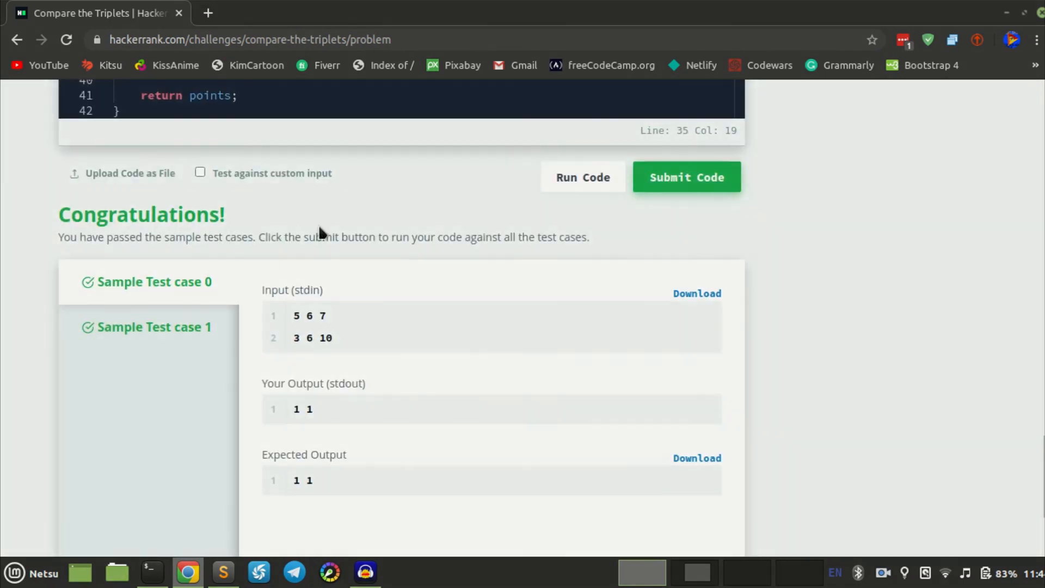